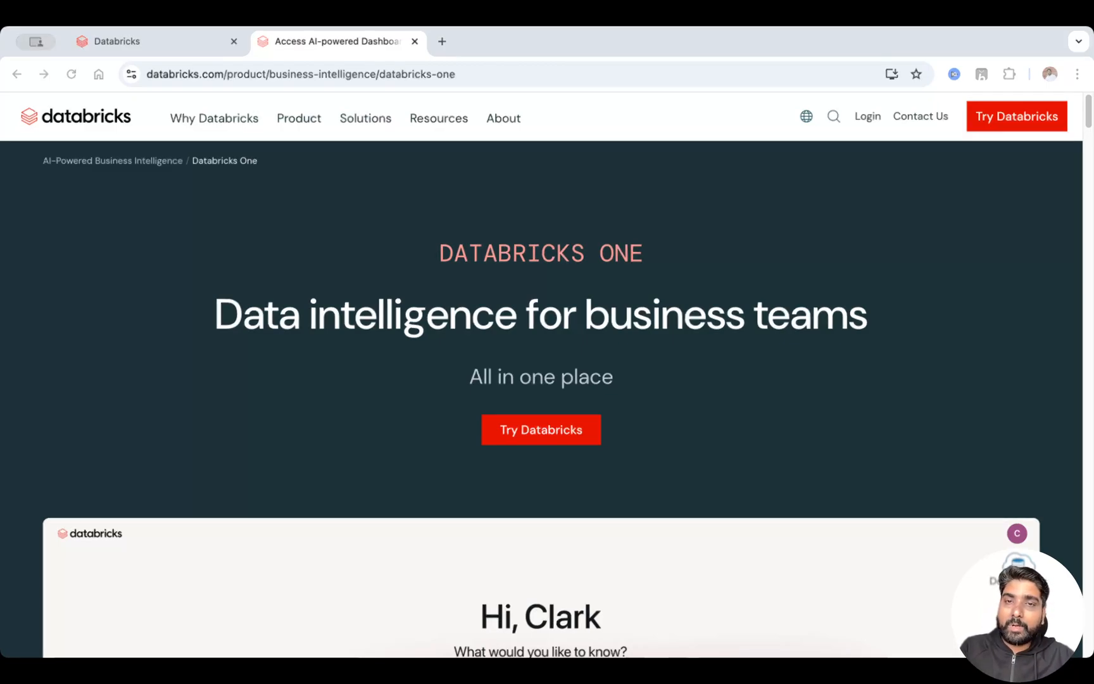
mouse_move(289, 327)
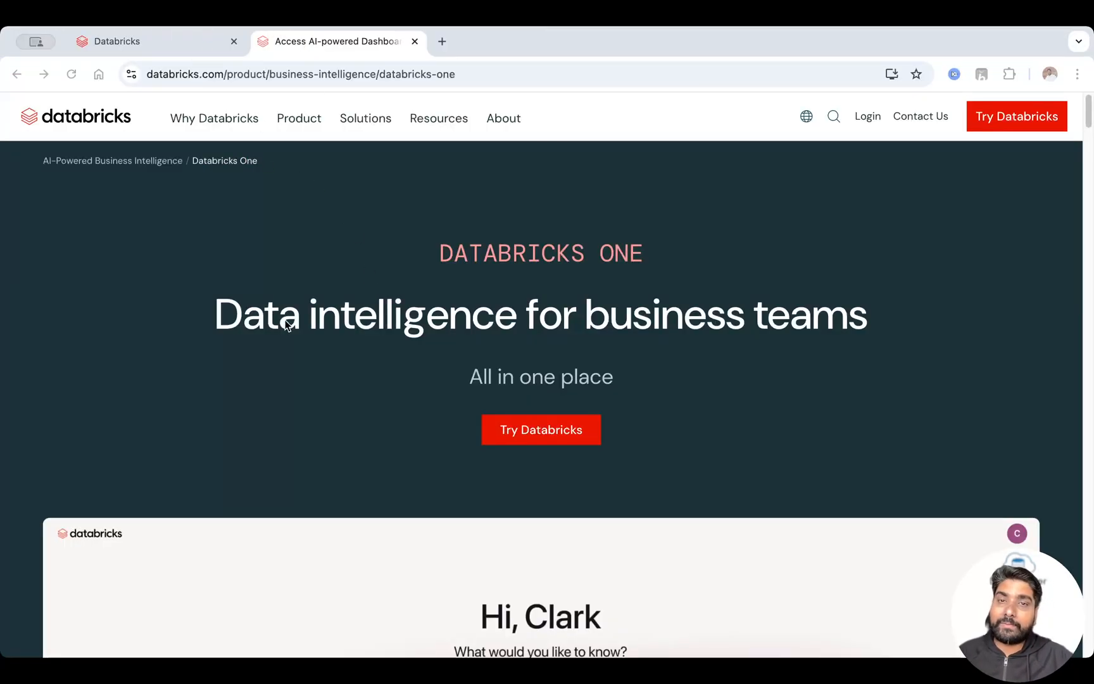
Scroll the workspace home, then pick Databricks One from the app switcher grid.
scroll(down, 3)
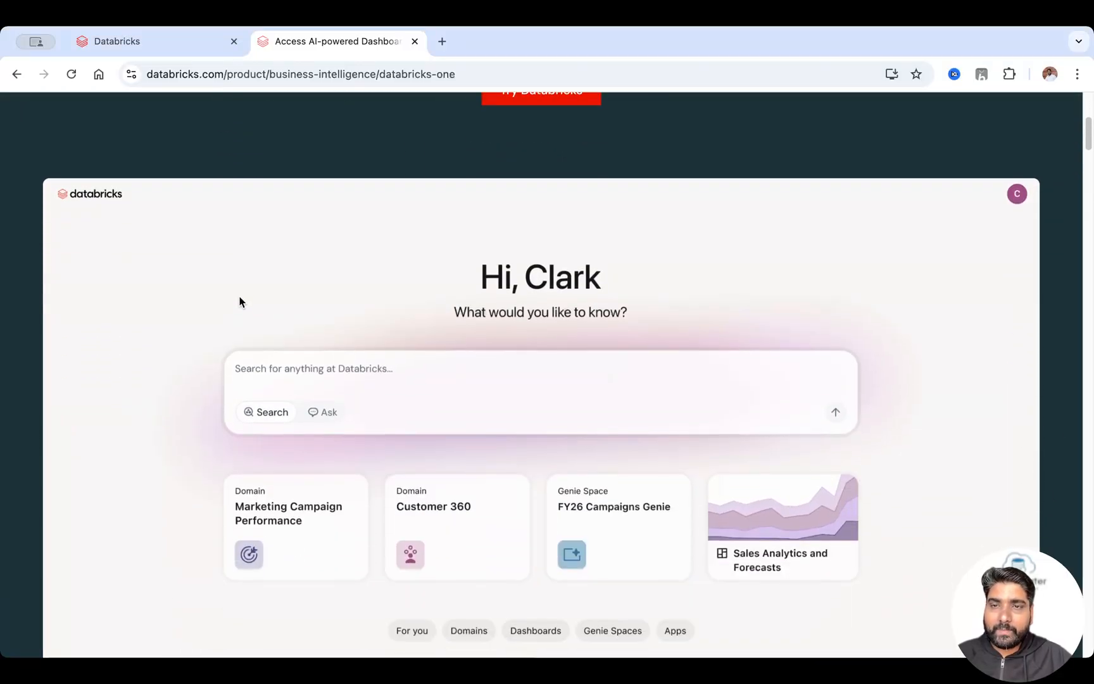
scroll(down, 3)
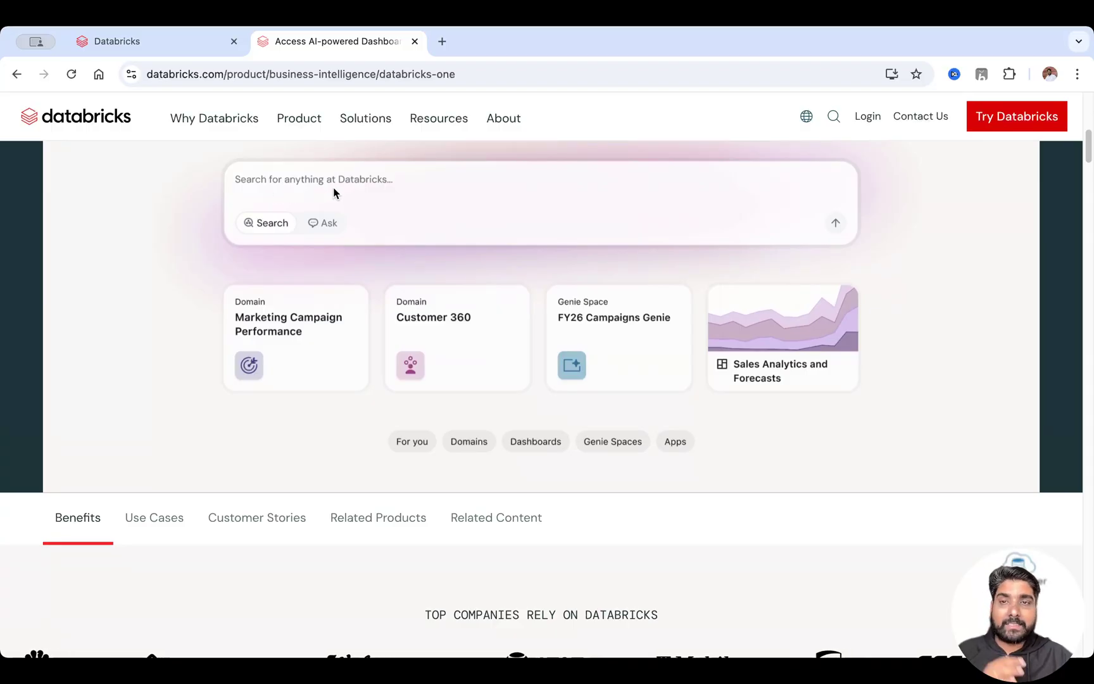
mouse_move(490, 398)
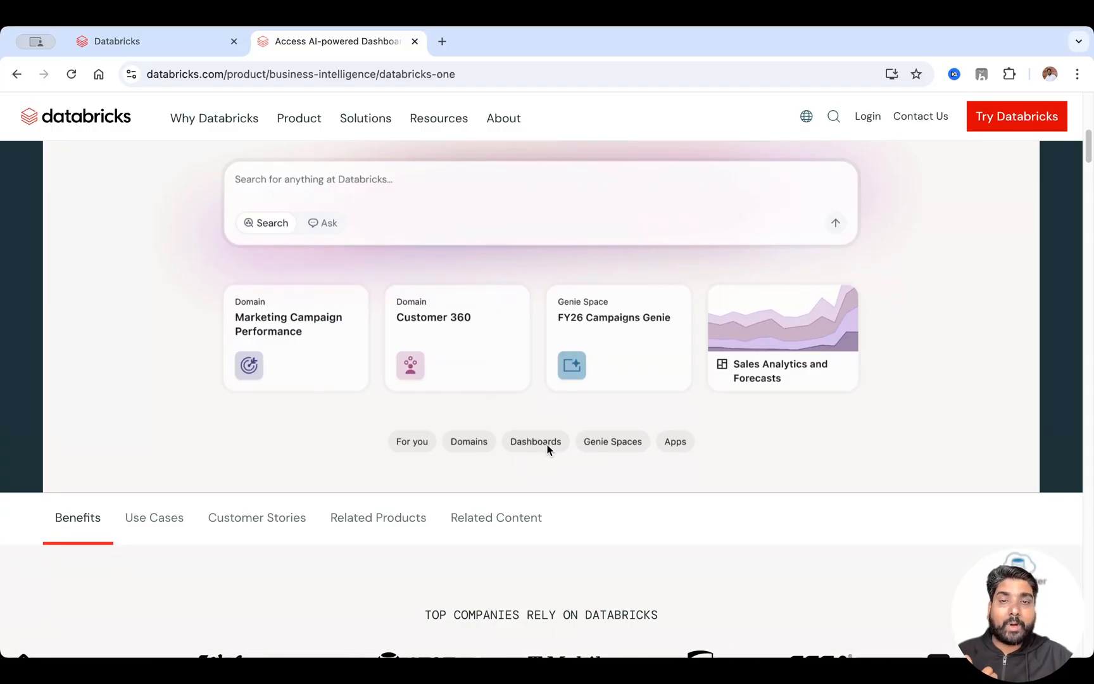
mouse_move(689, 458)
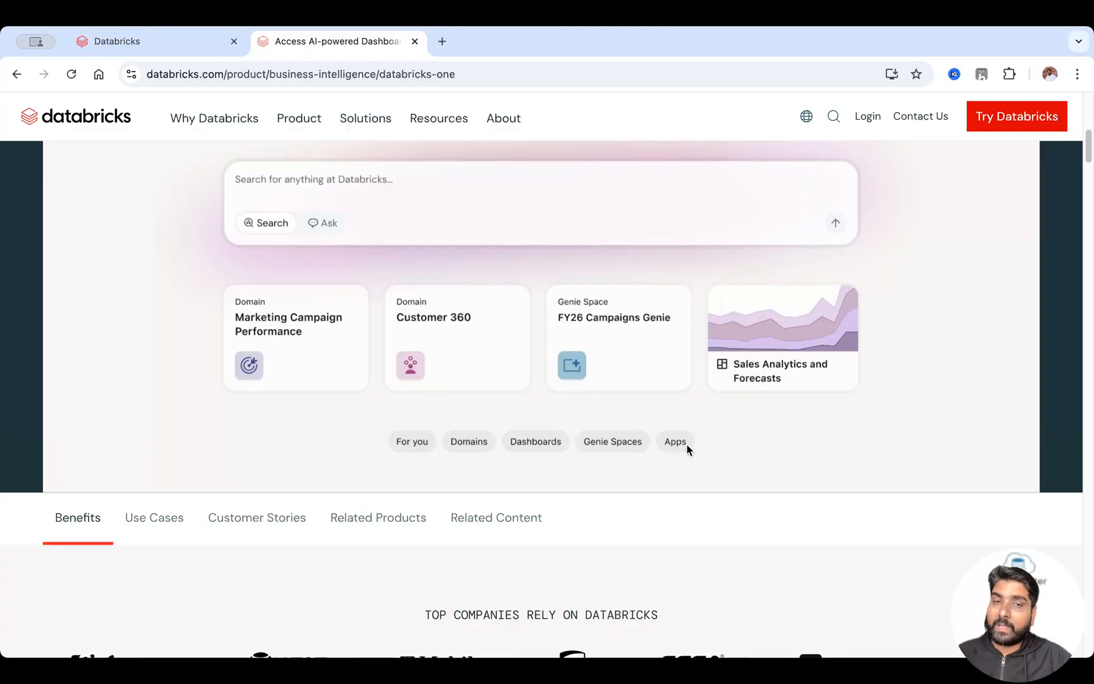
scroll(down, 3)
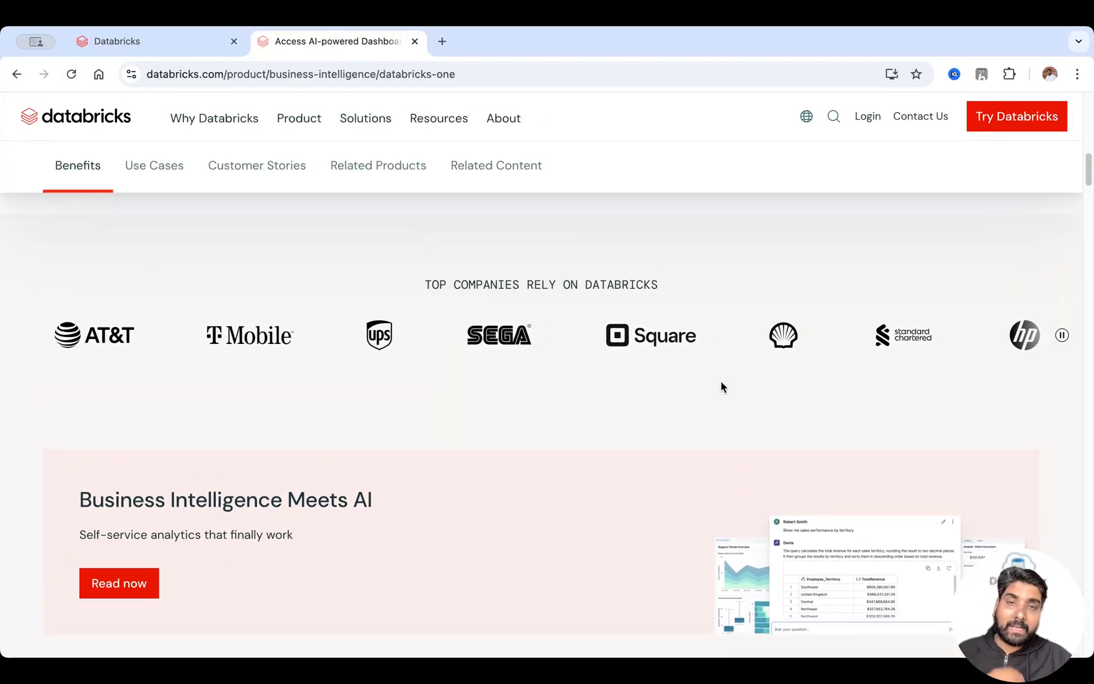
scroll(down, 3)
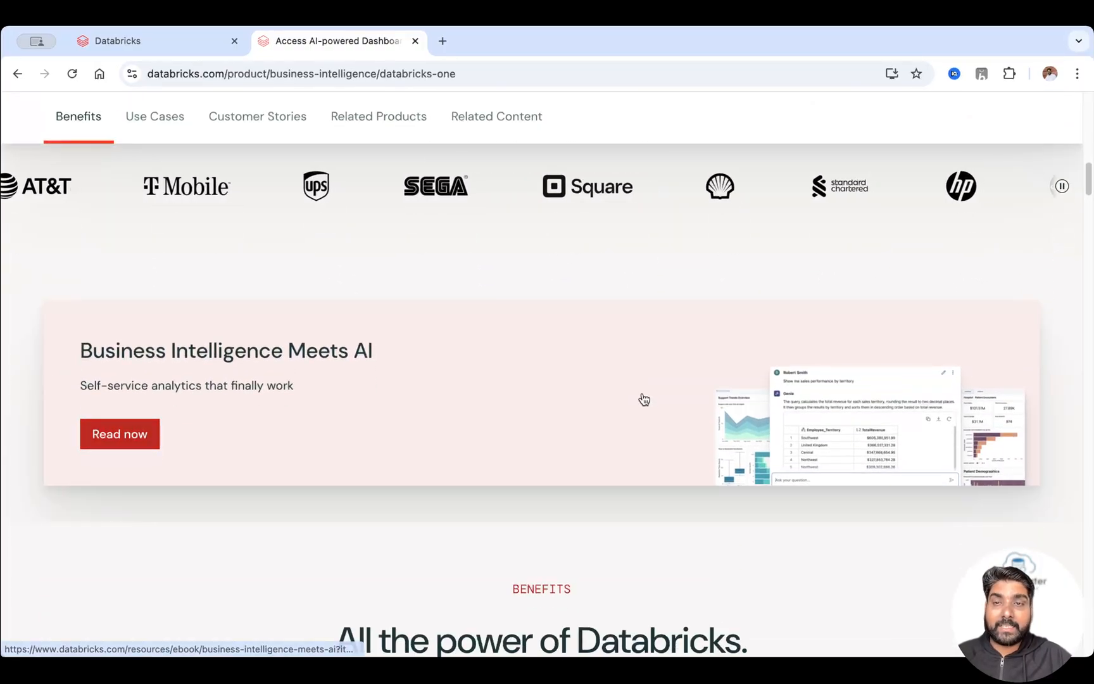
scroll(down, 3)
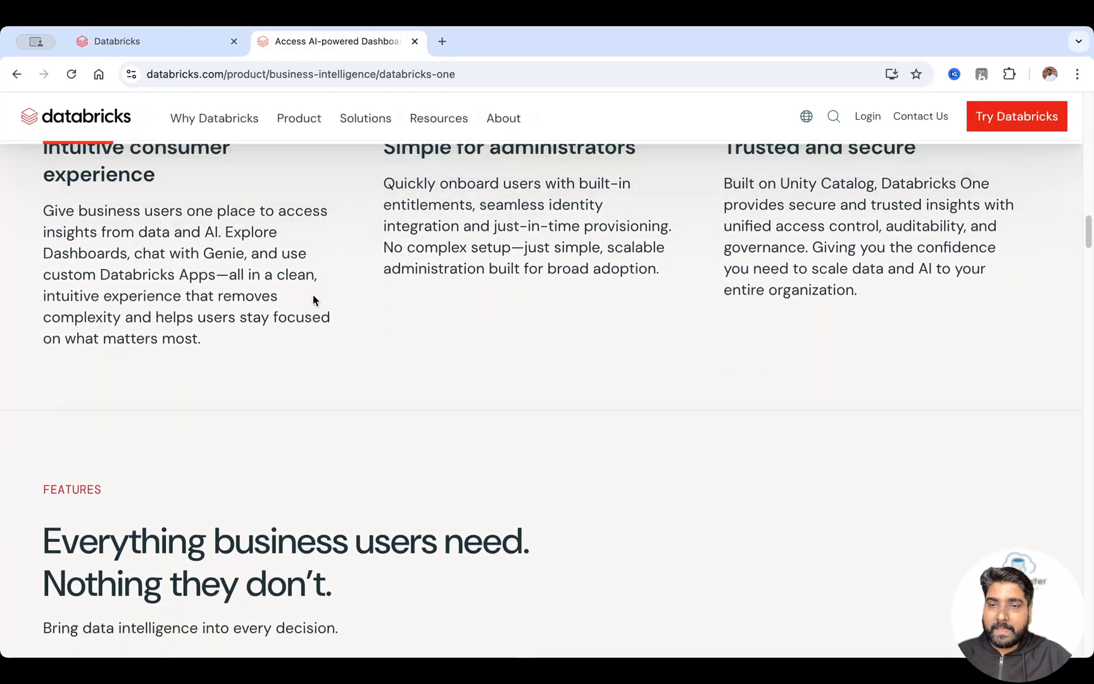
scroll(down, 3)
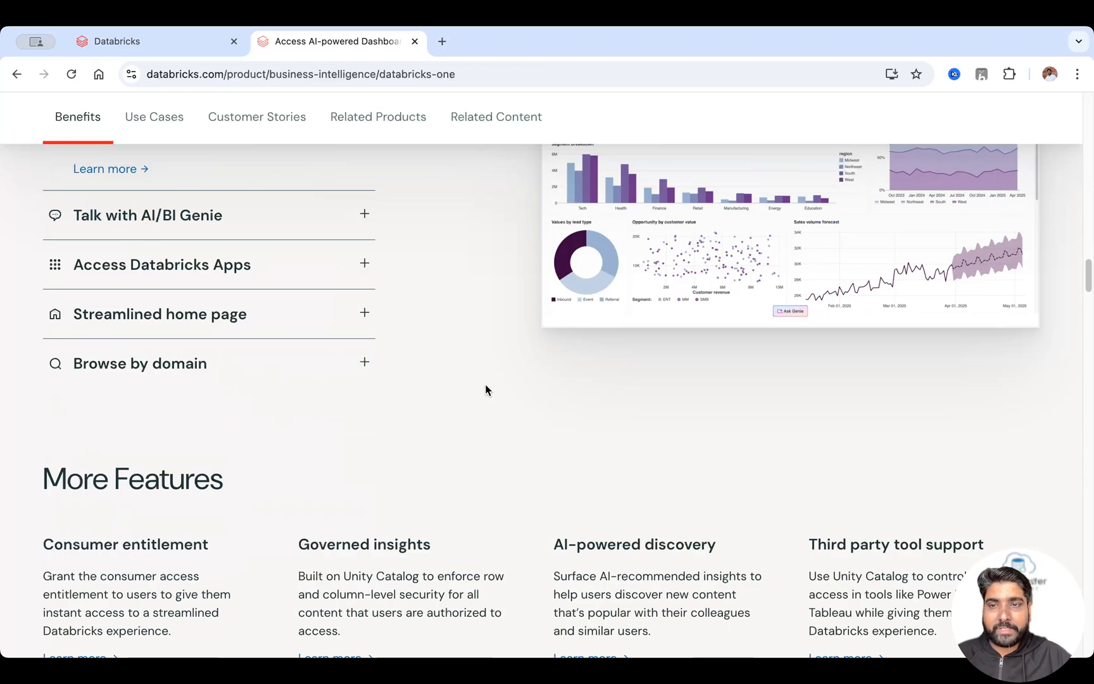
scroll(down, 3)
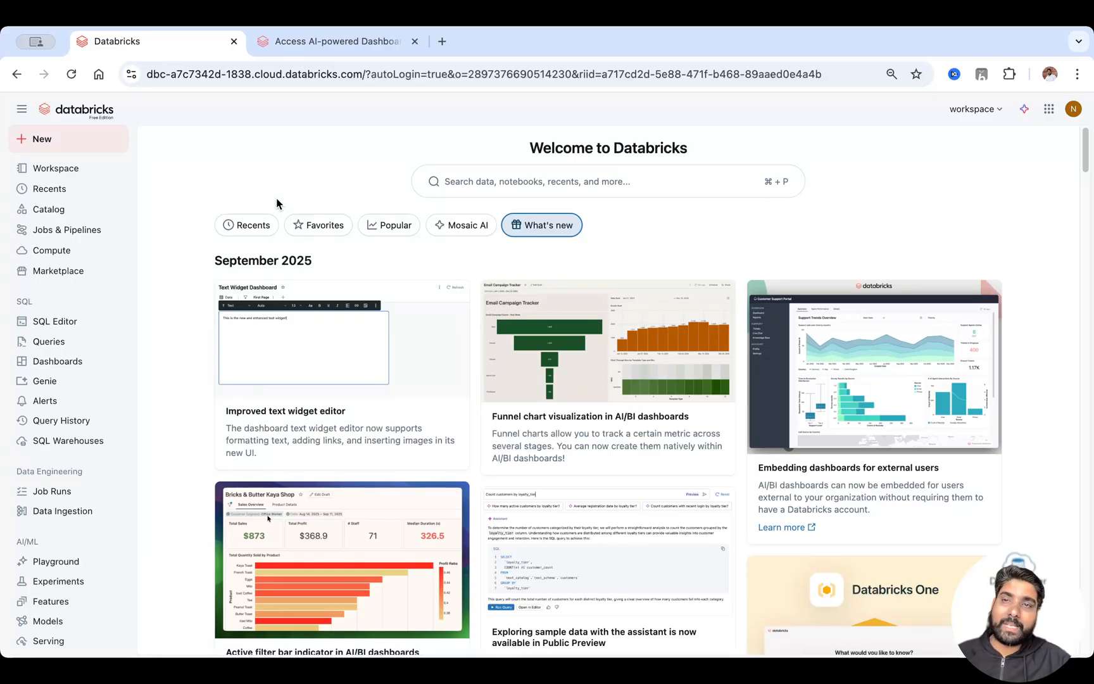
mouse_move(1043, 162)
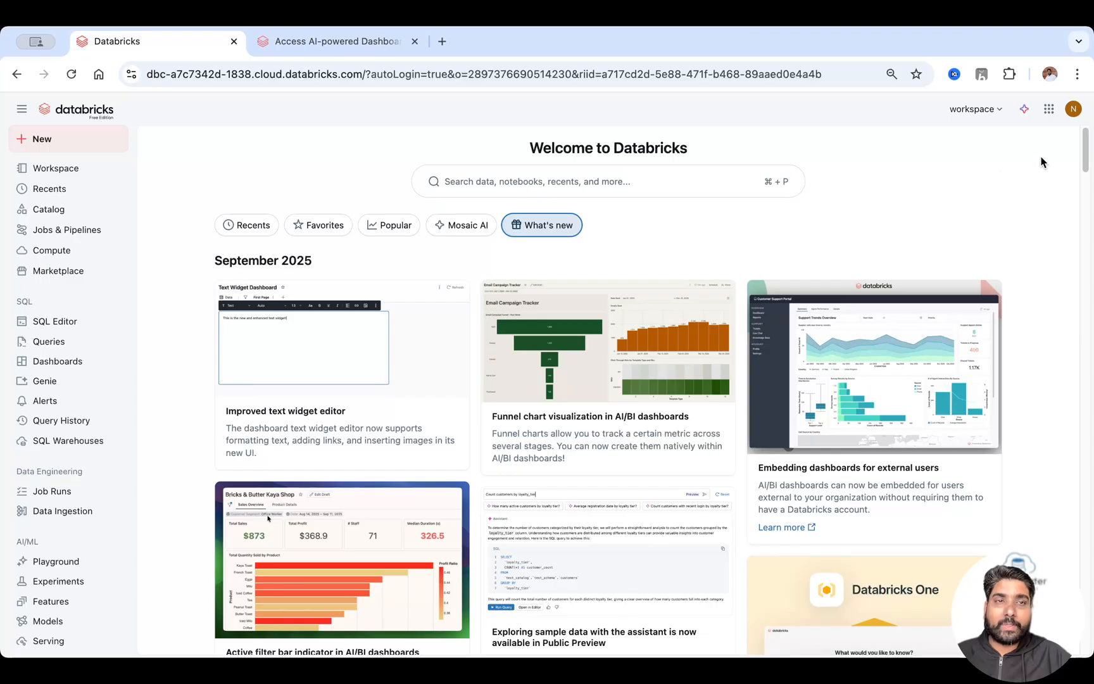
click(1051, 108)
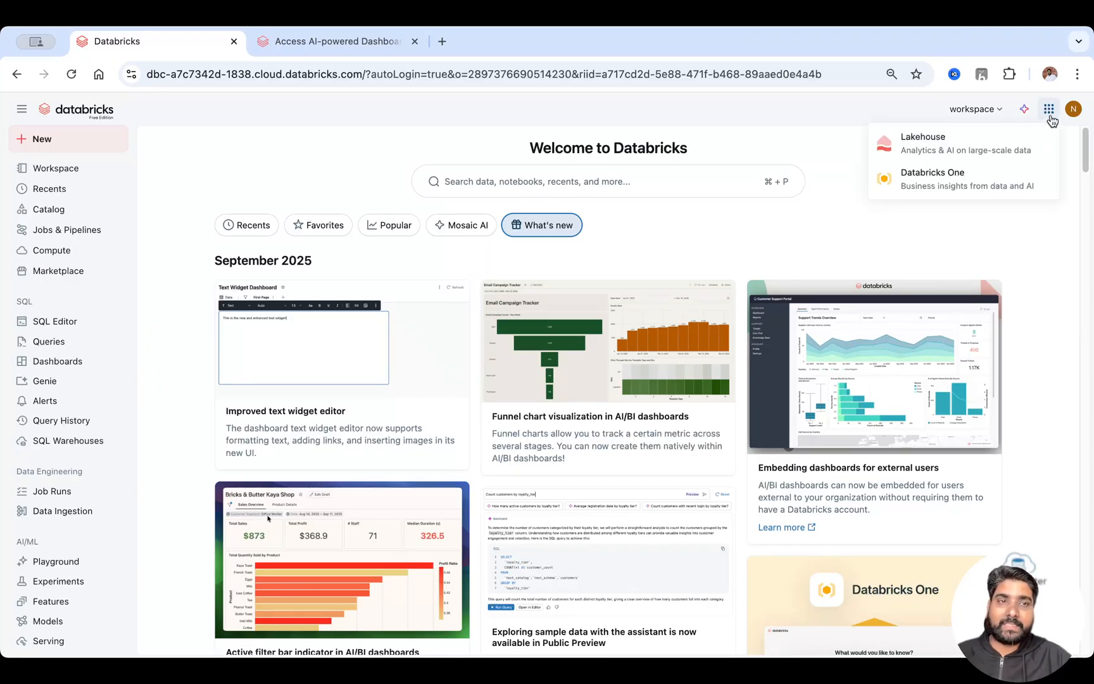
mouse_move(922, 164)
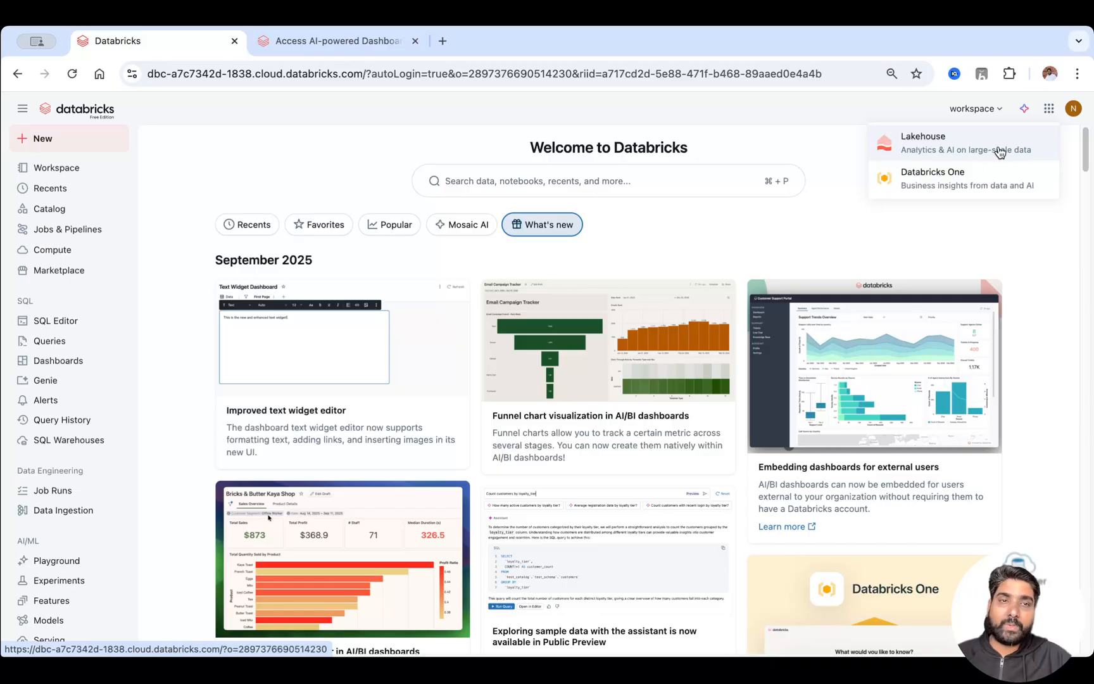
mouse_move(977, 194)
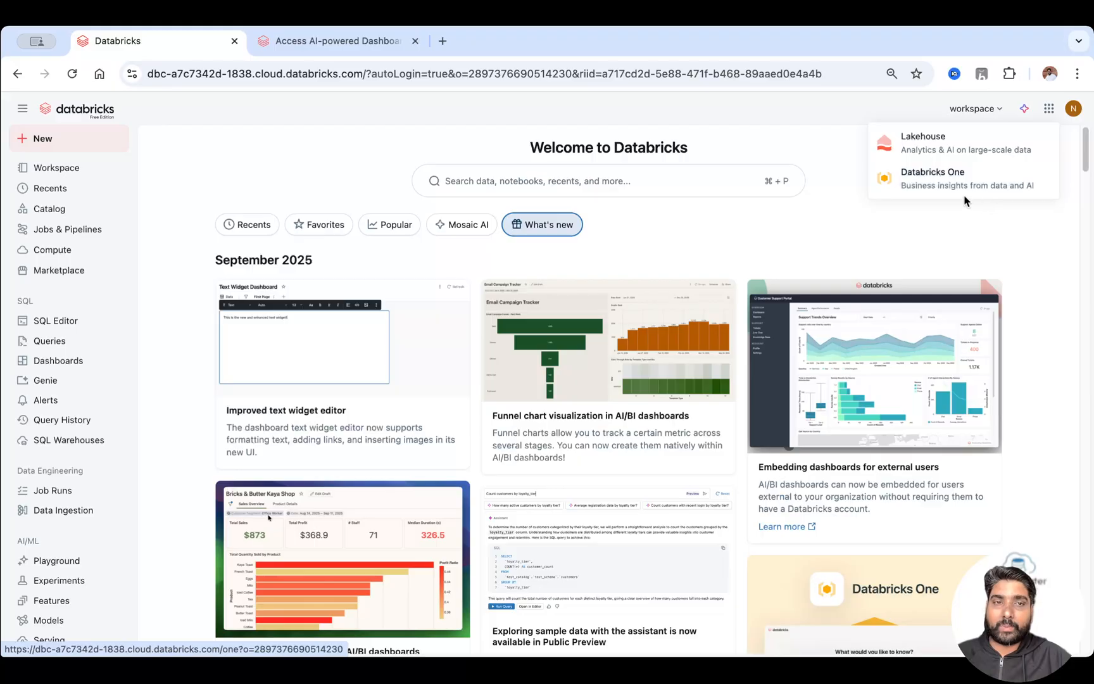
mouse_move(948, 190)
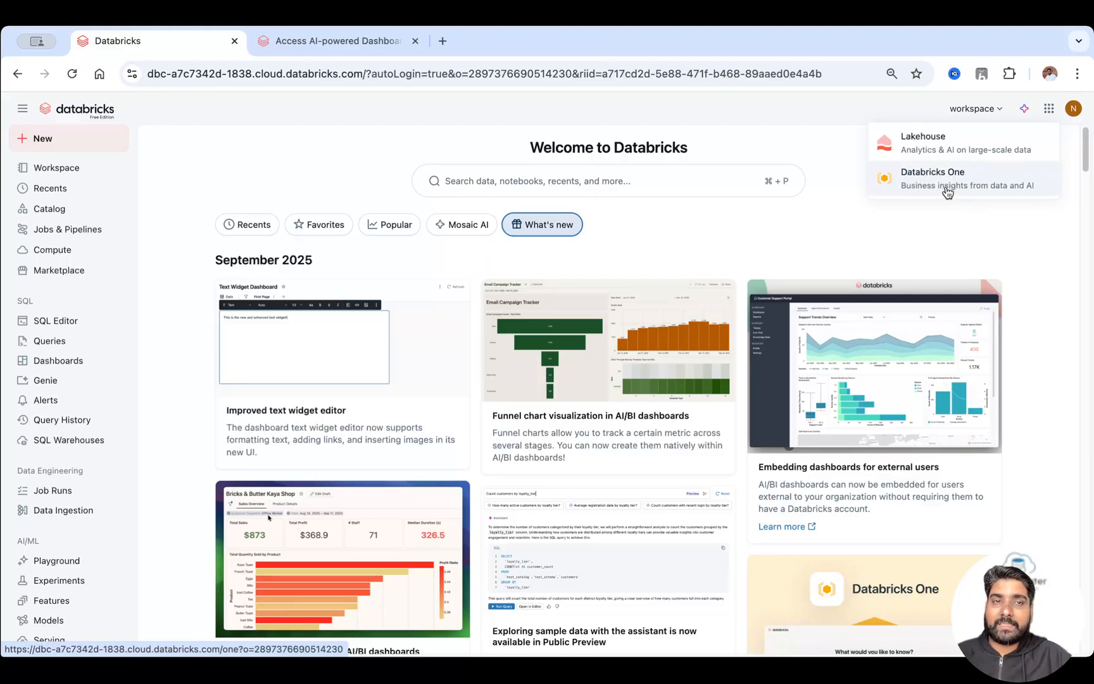
mouse_move(941, 194)
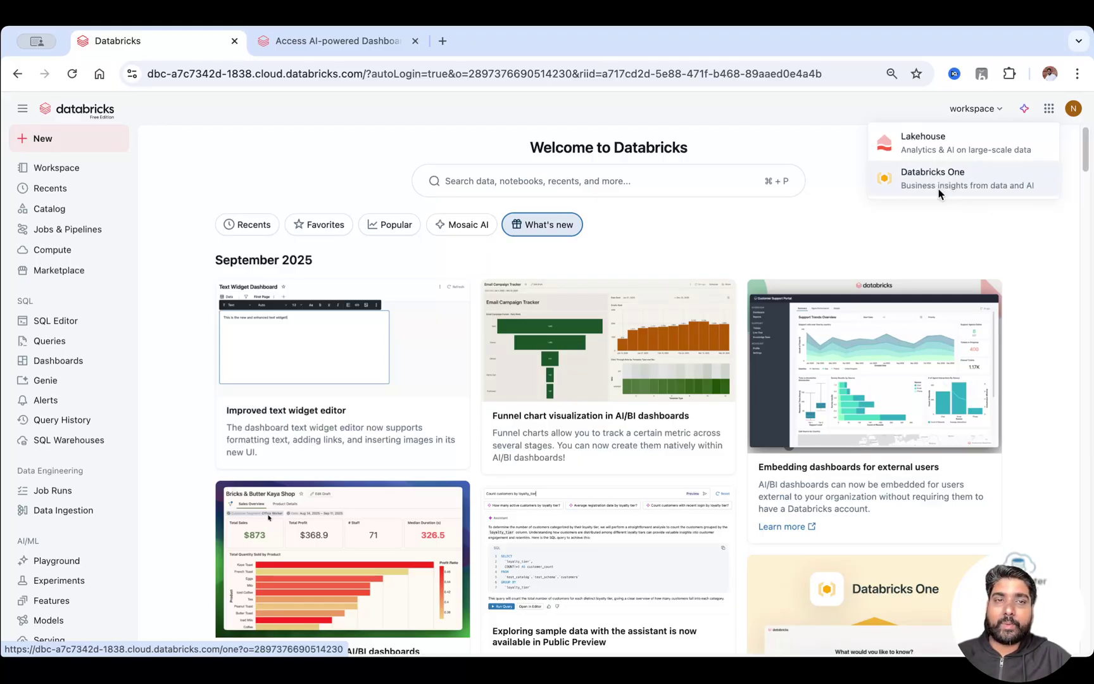
click(934, 178)
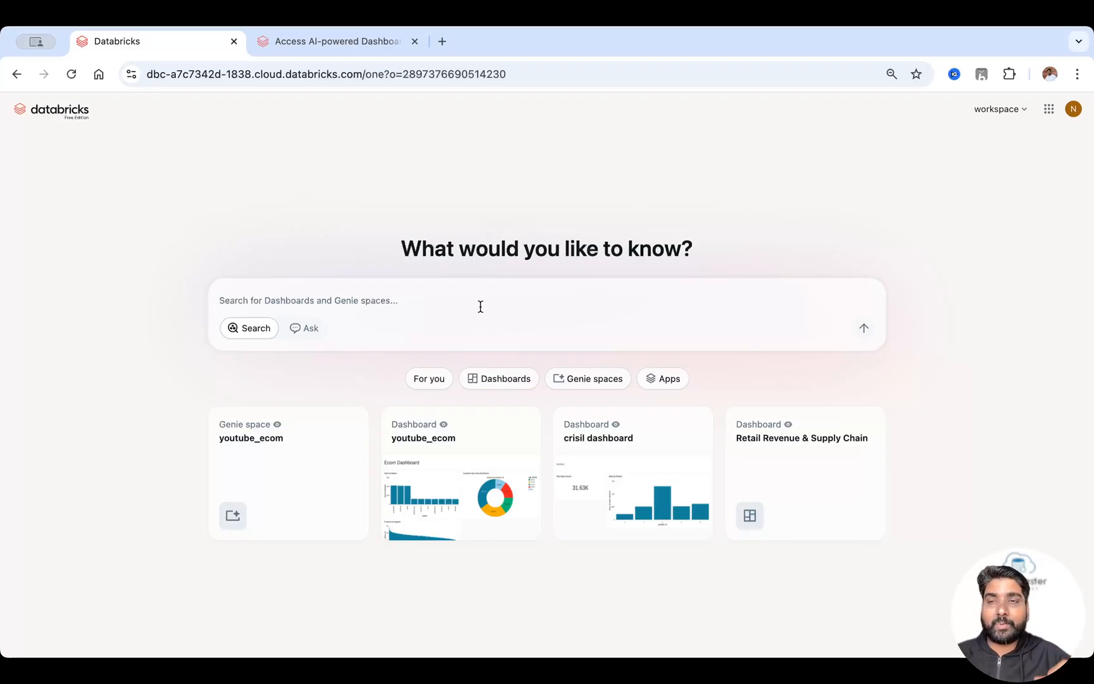
mouse_move(279, 294)
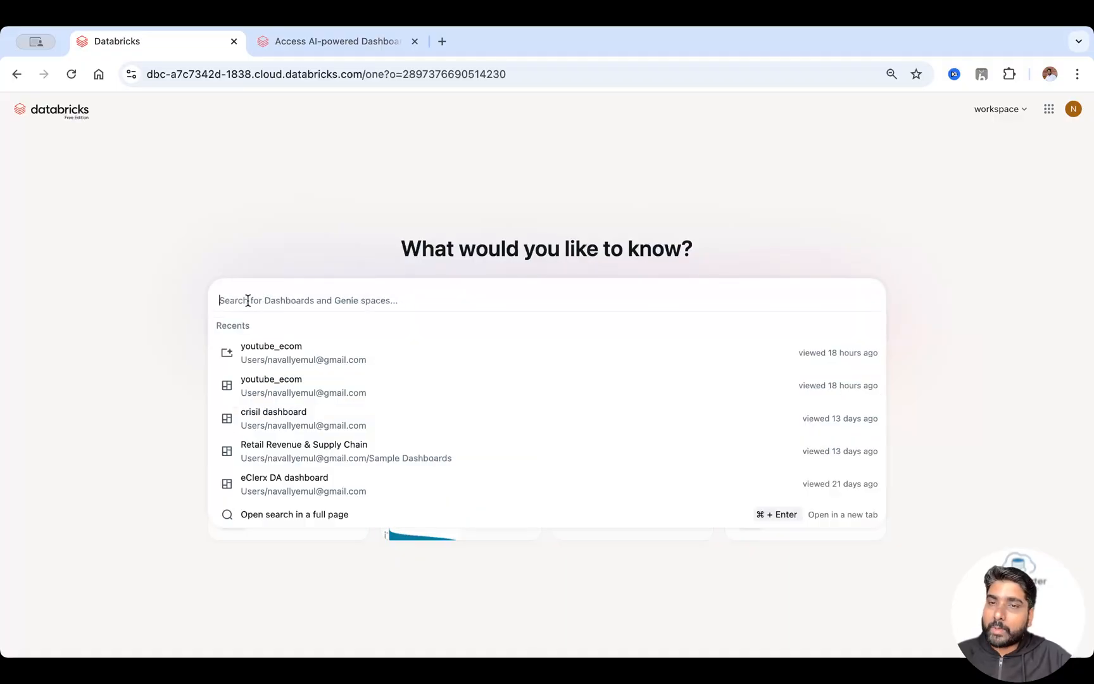
mouse_move(377, 326)
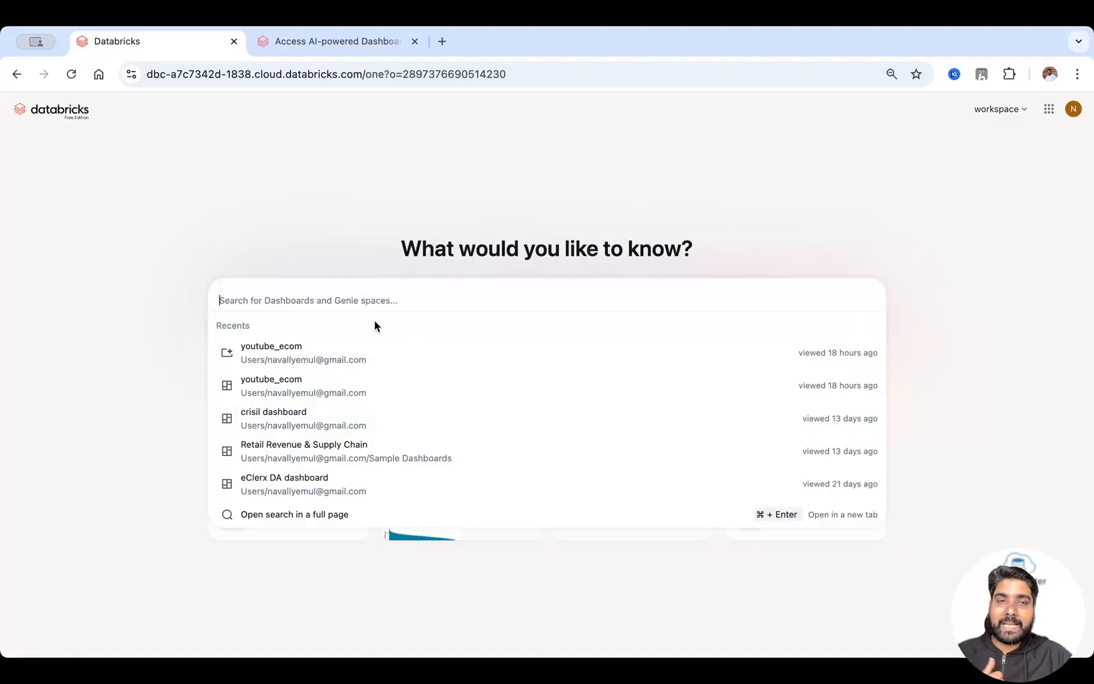
mouse_move(290, 390)
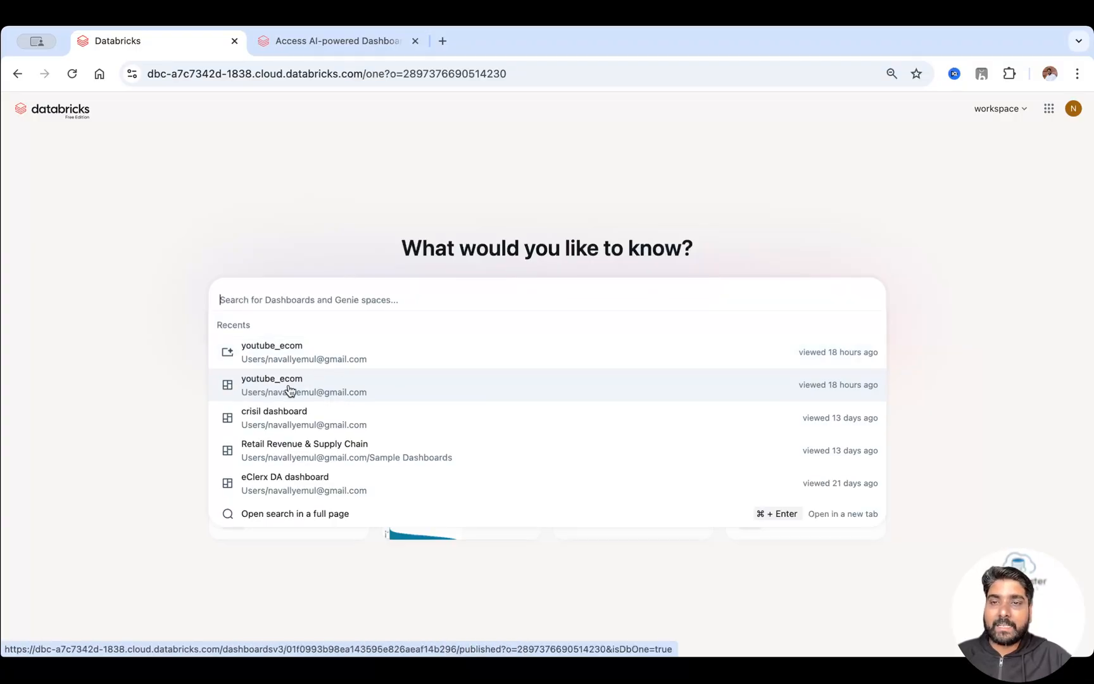
mouse_move(311, 389)
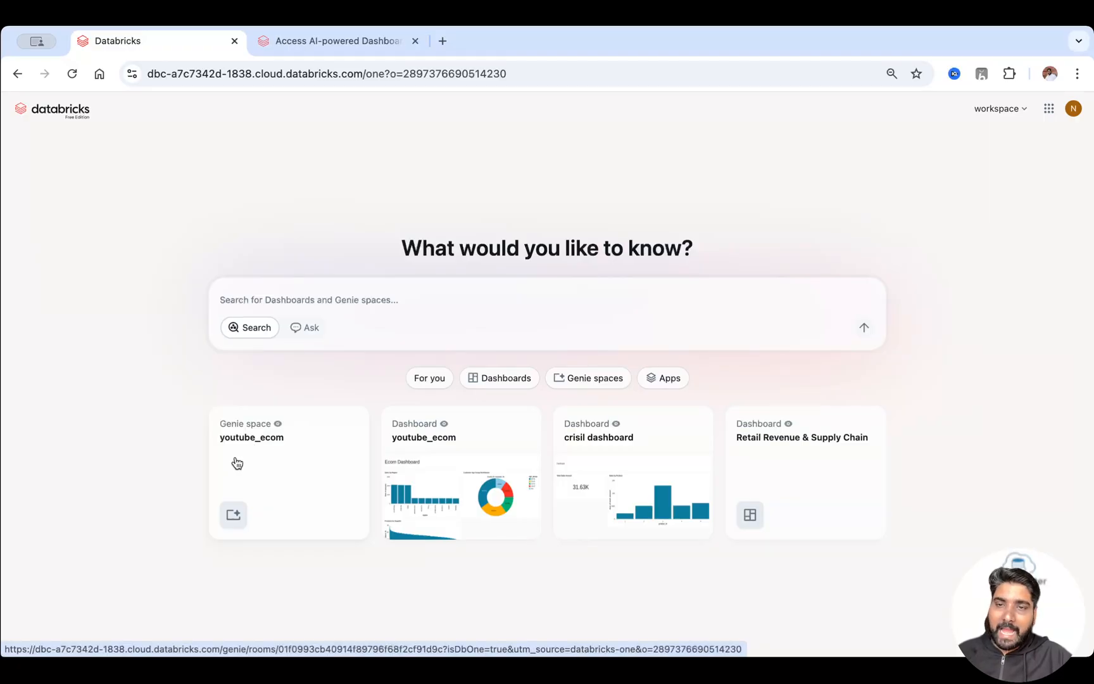
mouse_move(245, 430)
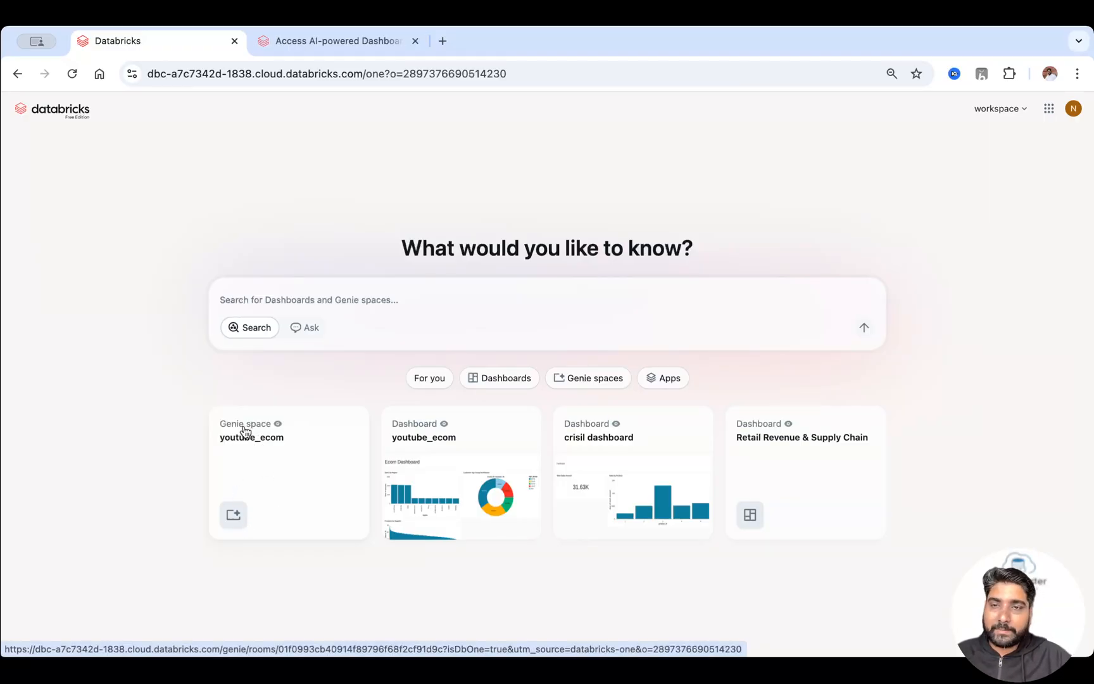
Open the youtube_ecom Genie space card on the Databricks One home.
click(251, 437)
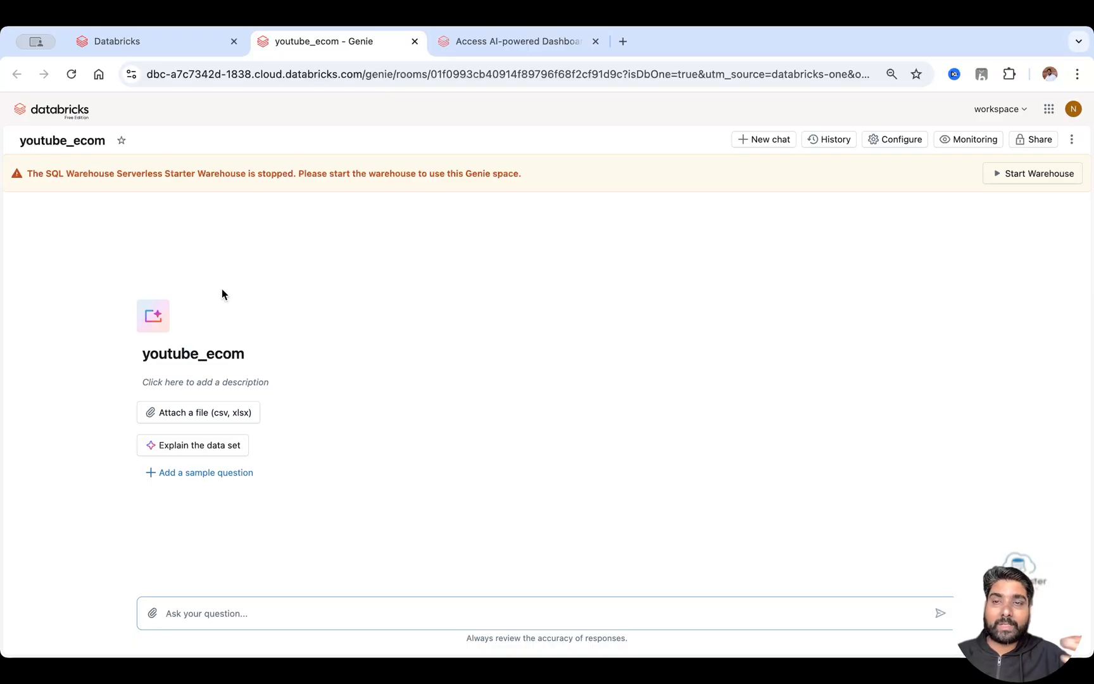
mouse_move(1022, 176)
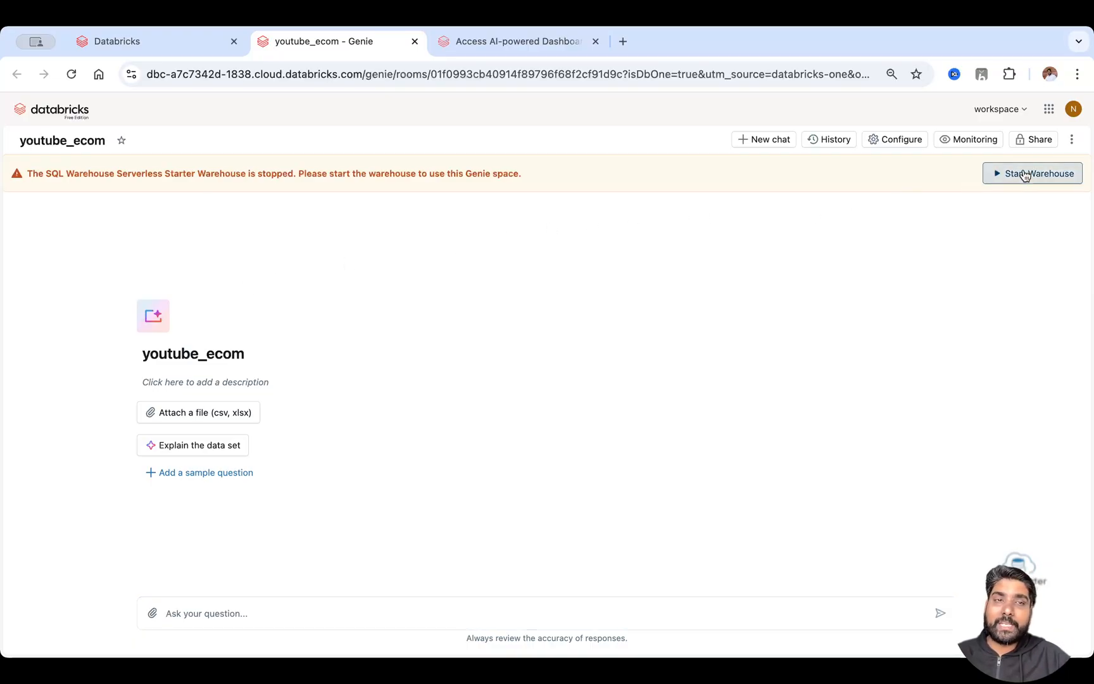
Start the stopped SQL warehouse from the youtube_ecom warning banner.
click(1033, 173)
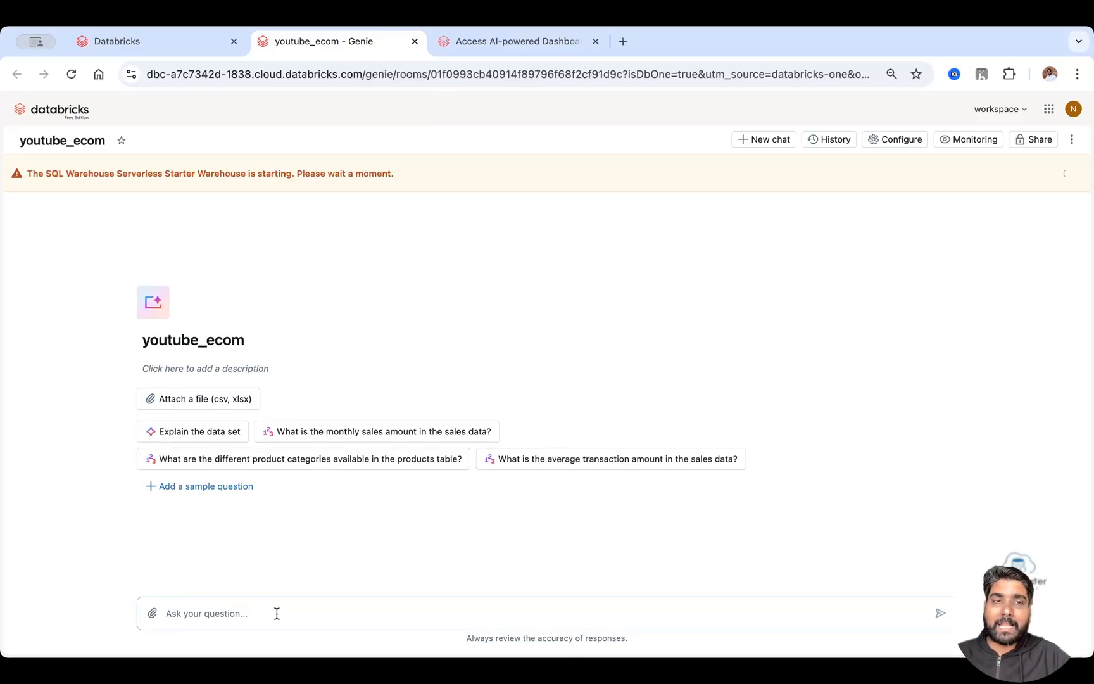
mouse_move(272, 594)
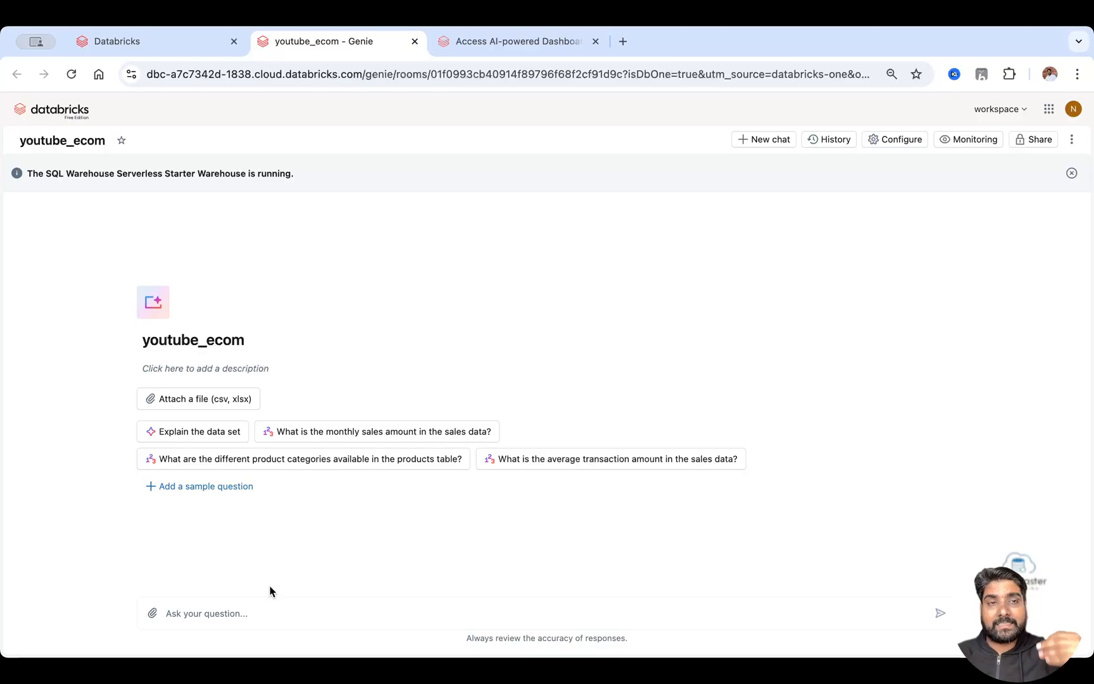
mouse_move(282, 526)
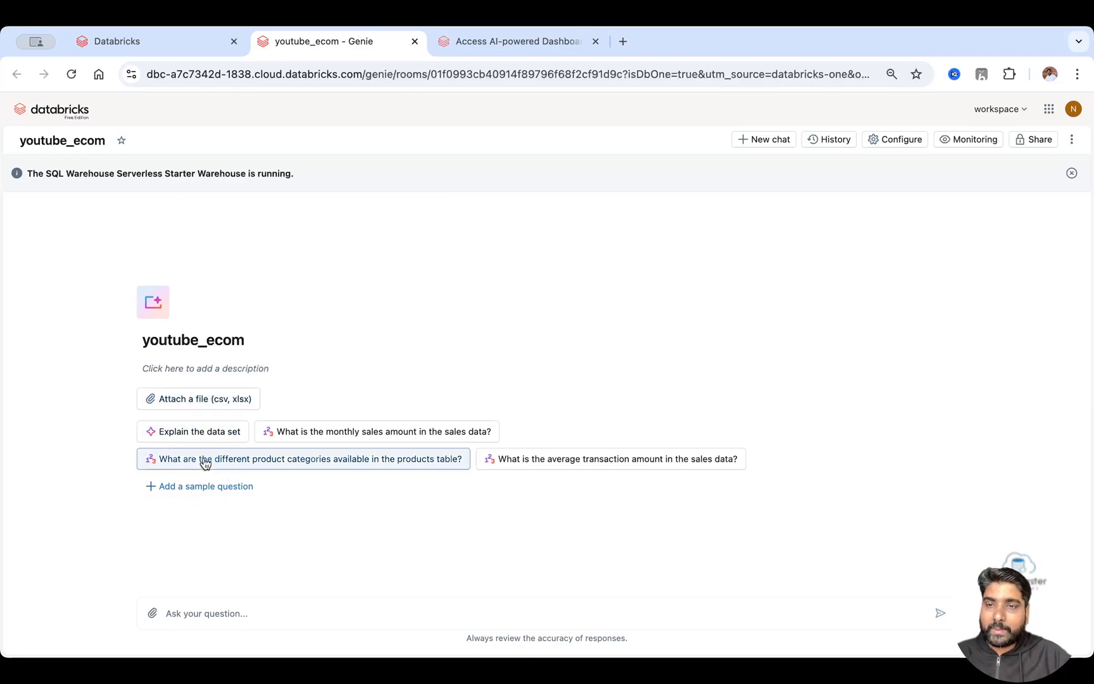
mouse_move(232, 440)
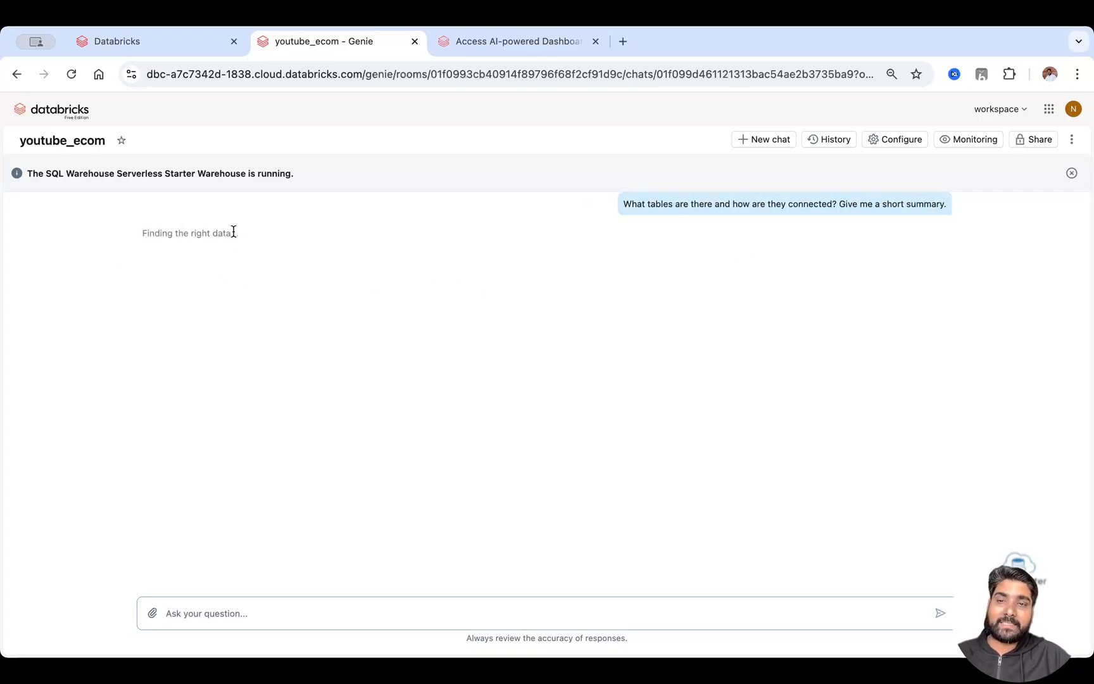
mouse_move(235, 248)
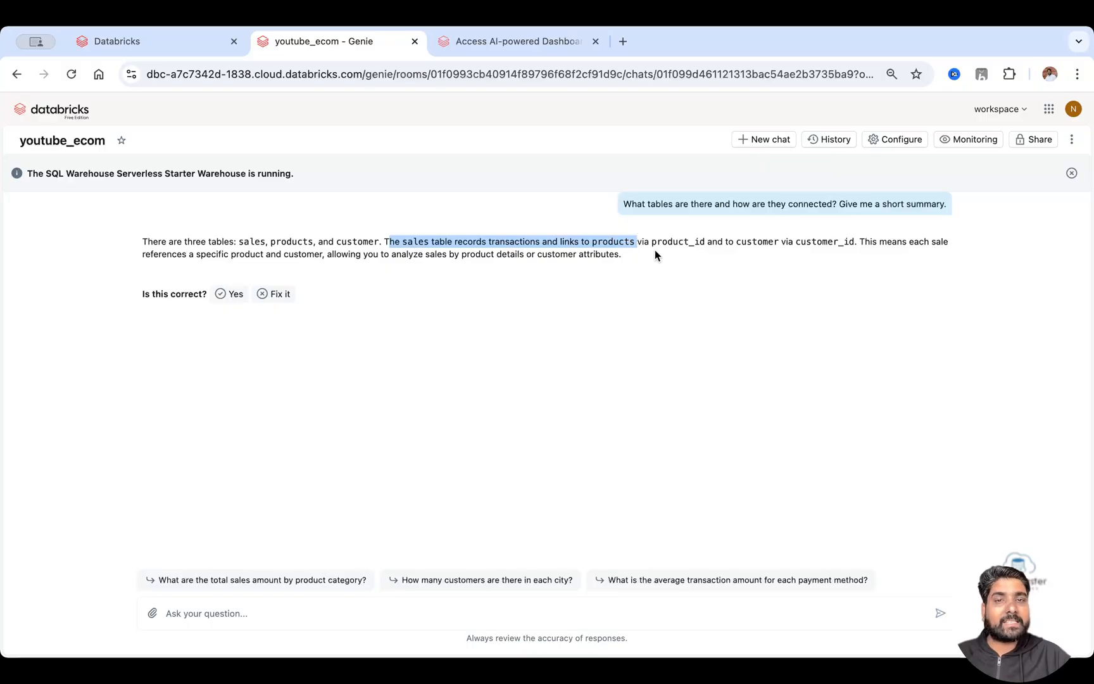
mouse_move(733, 264)
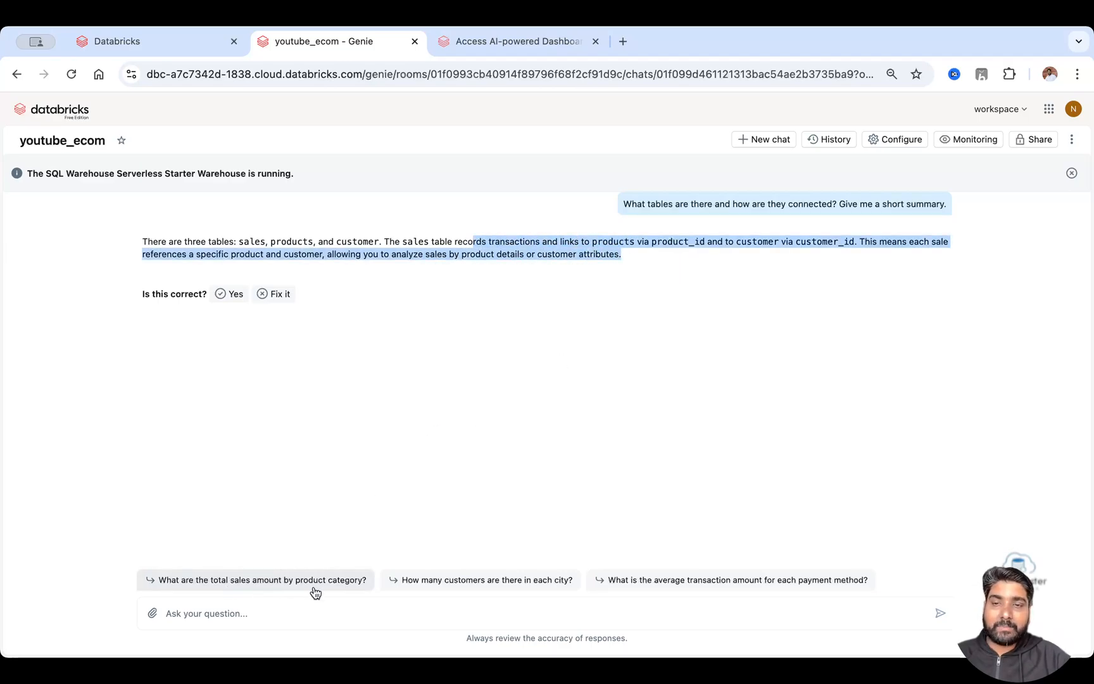
mouse_move(209, 593)
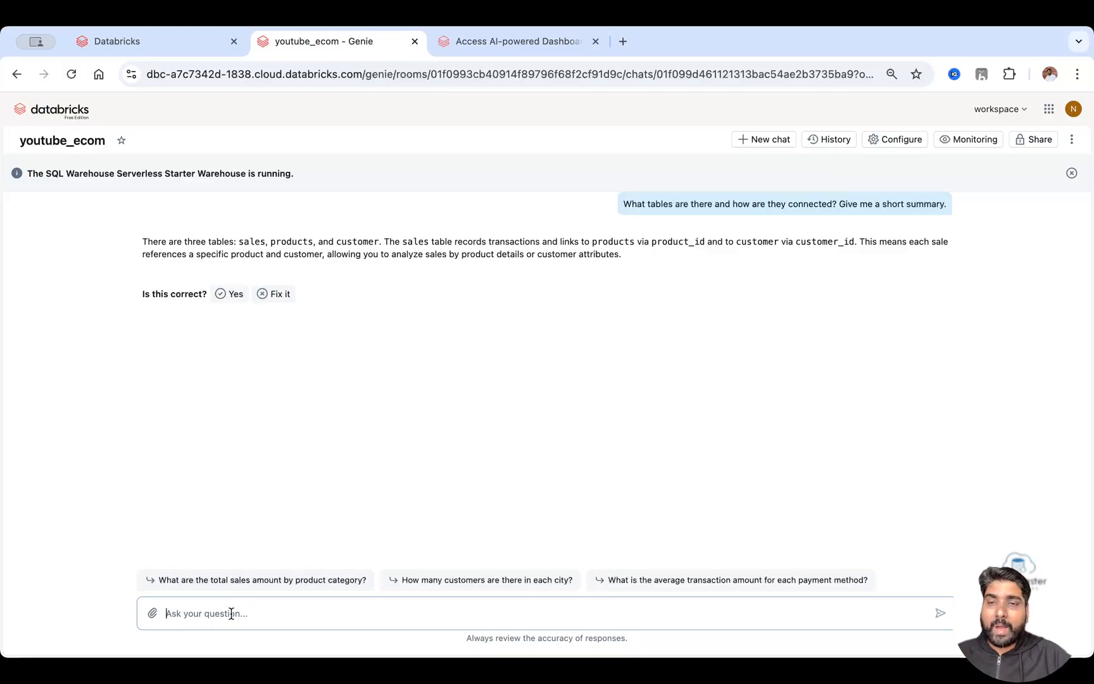
mouse_move(200, 592)
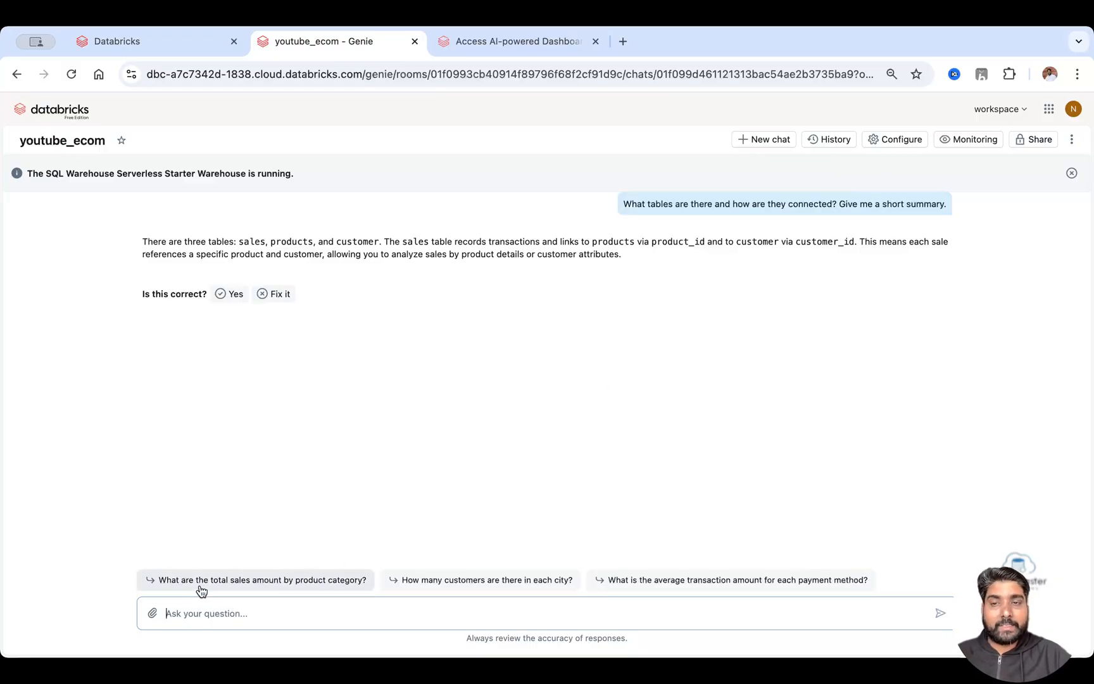
Ask the suggested total-sales-by-category question, reveal its SQL, and inspect the bar chart settings.
click(262, 579)
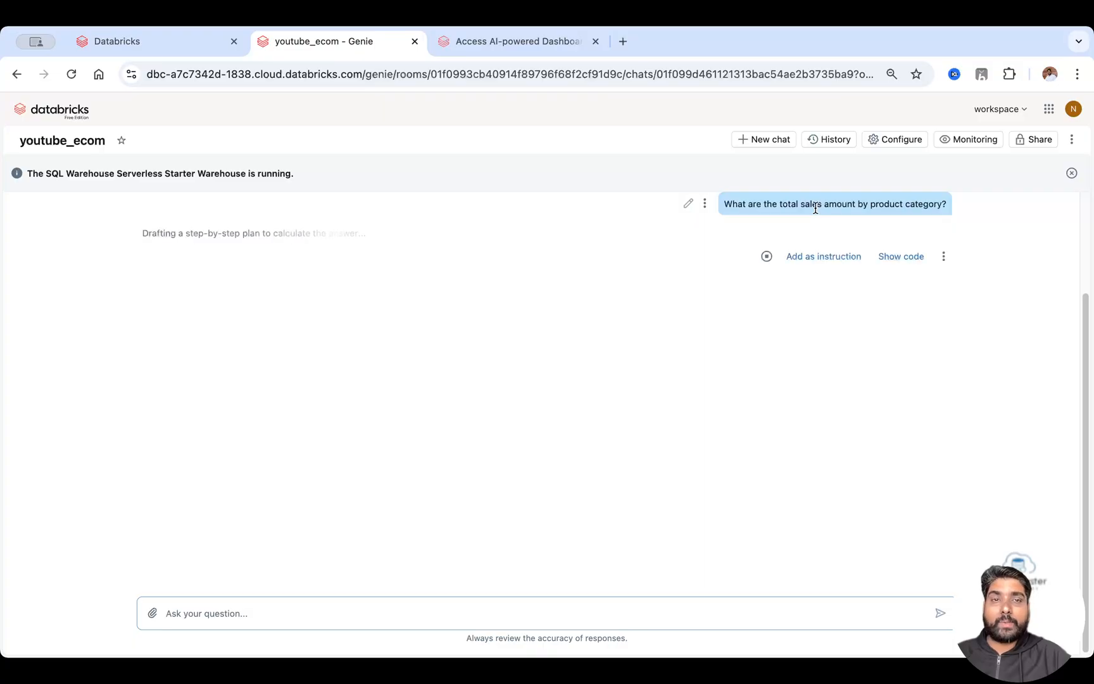
mouse_move(796, 256)
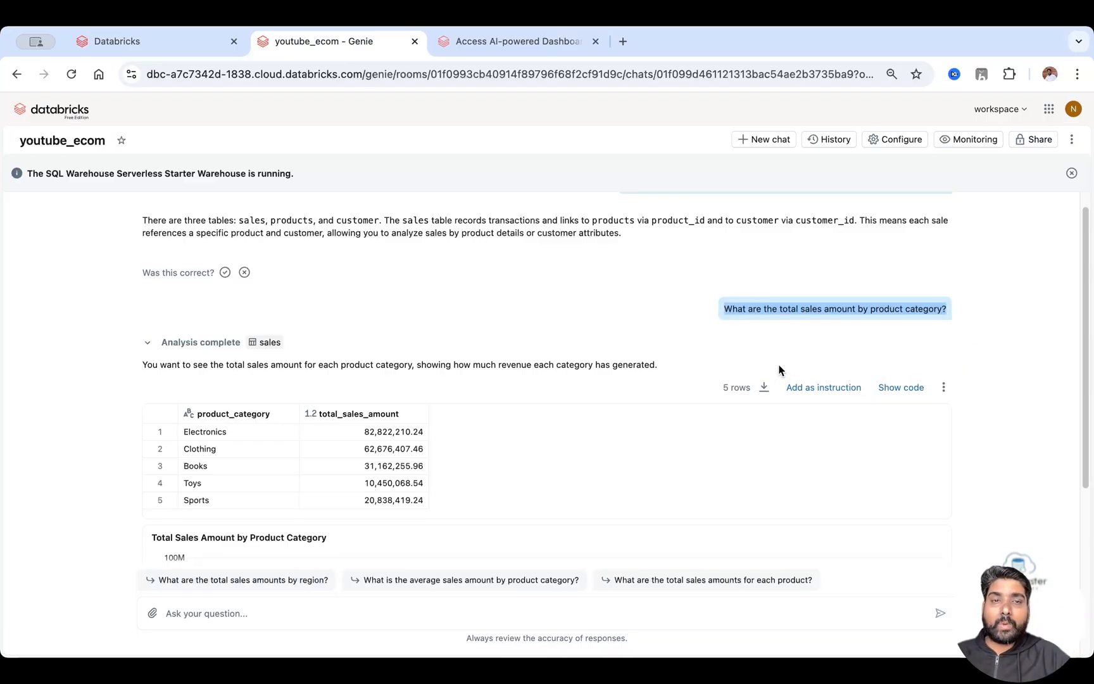
click(901, 387)
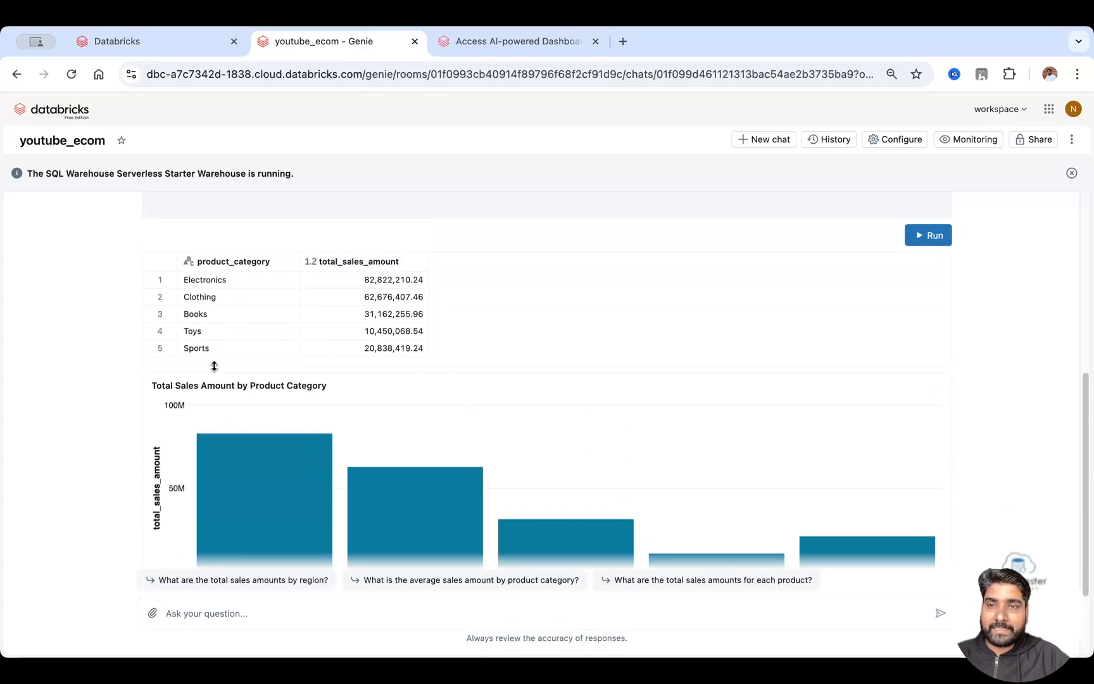
scroll(down, 3)
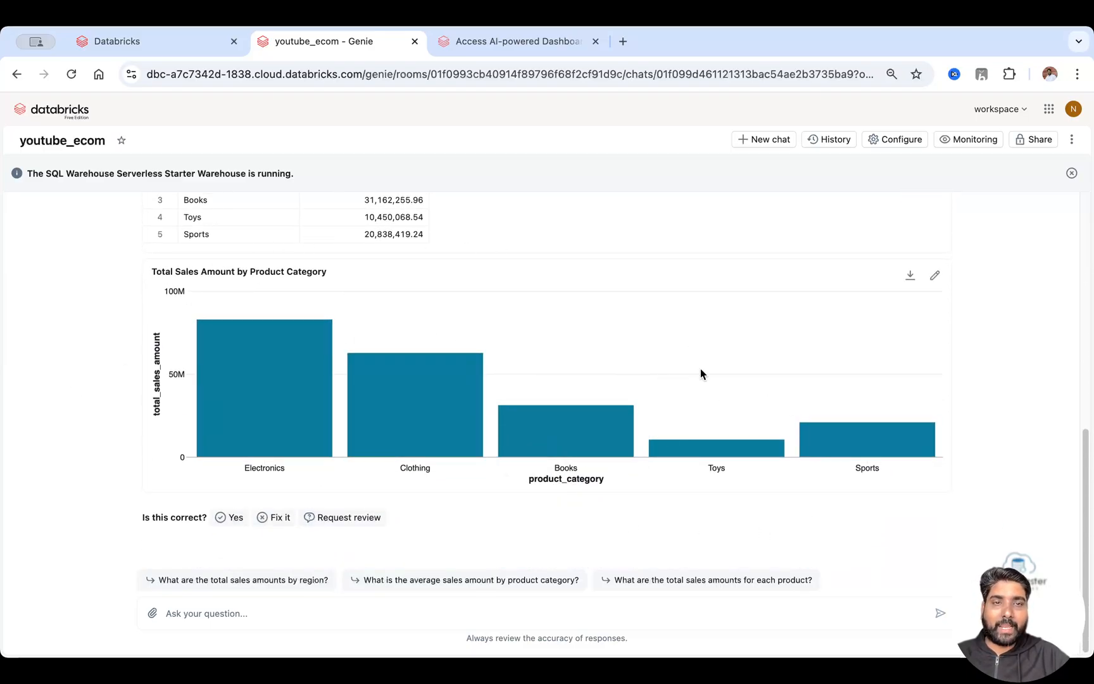
mouse_move(933, 288)
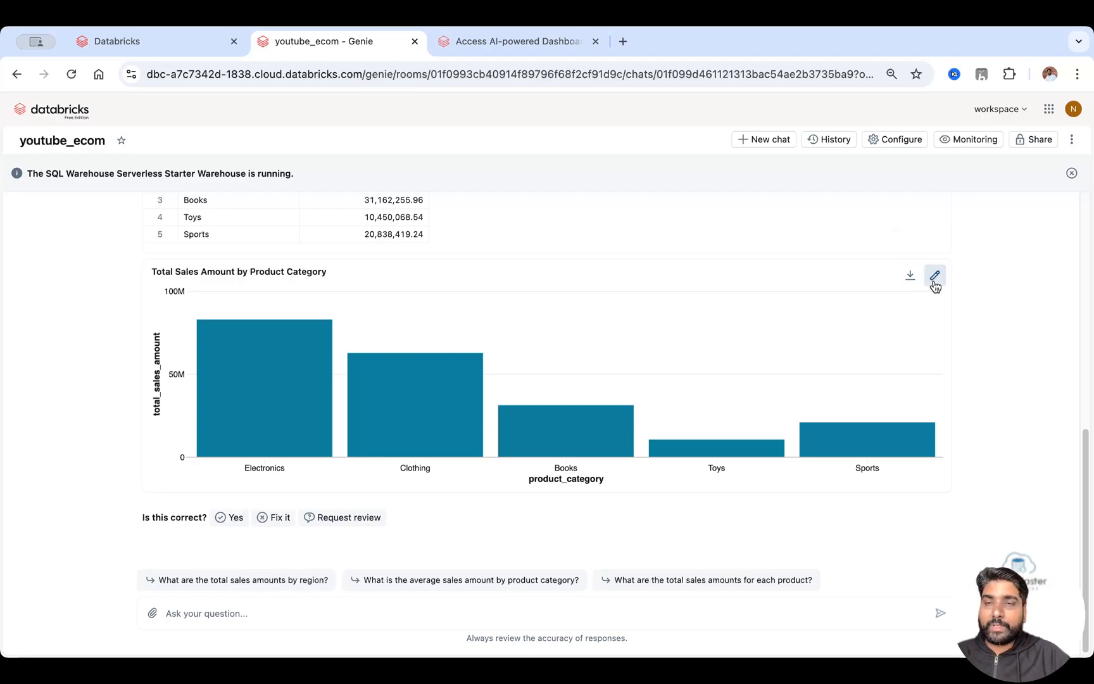
click(934, 276)
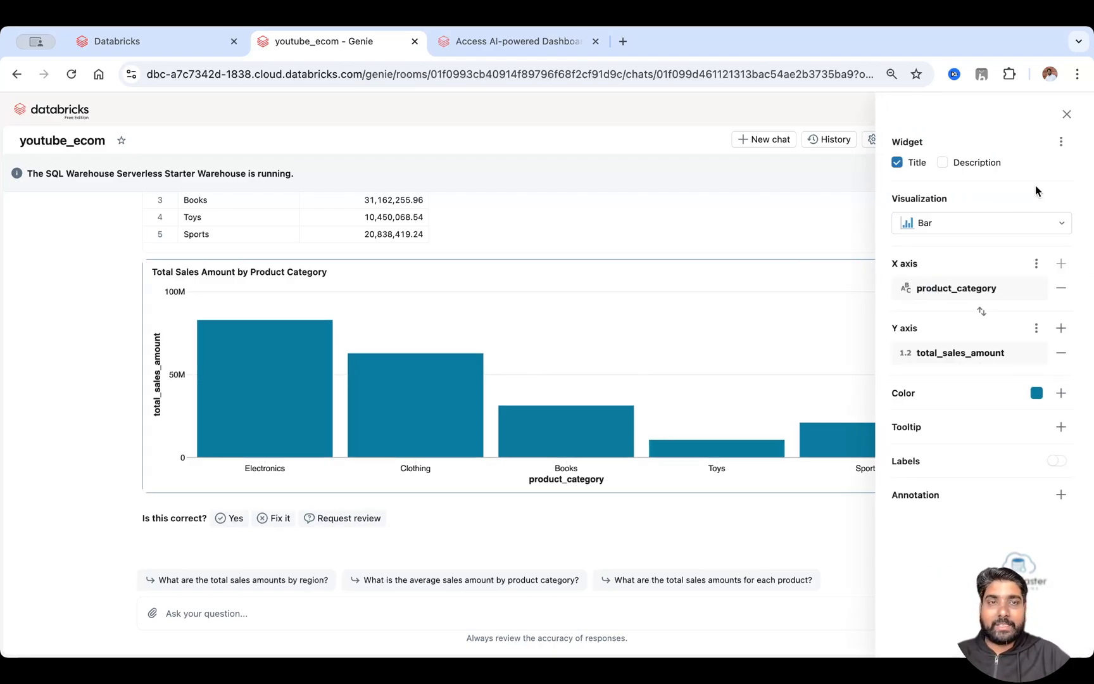
click(1068, 114)
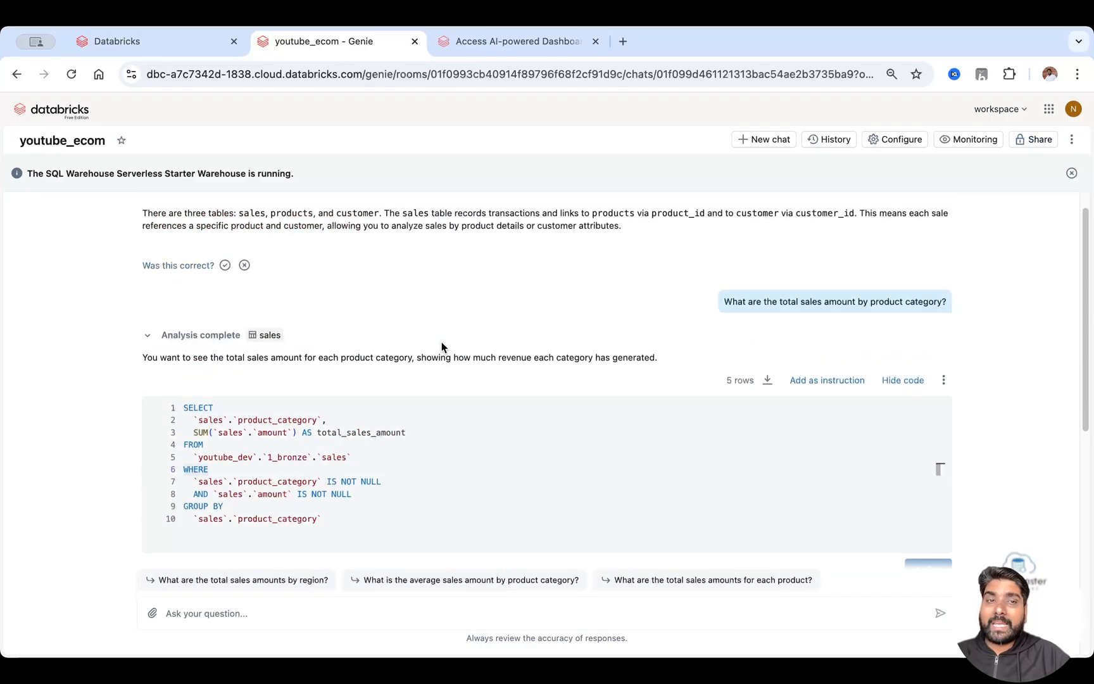
Open and dismiss the workspace switcher to view the Lakehouse and Databricks One options.
scroll(up, 3)
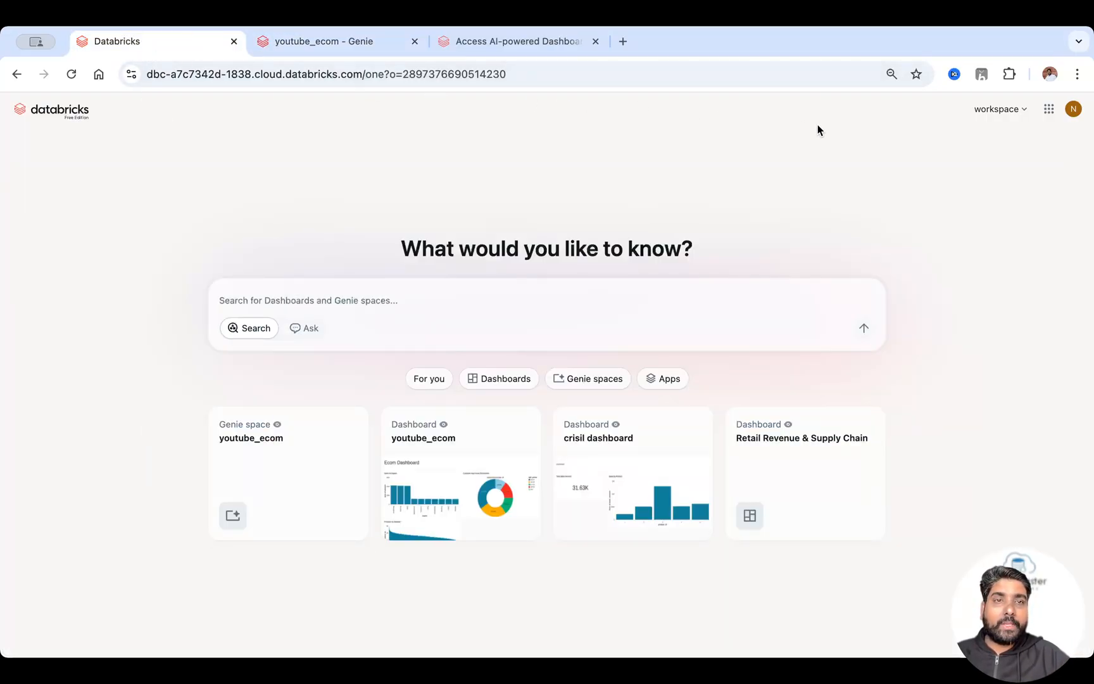
click(1001, 109)
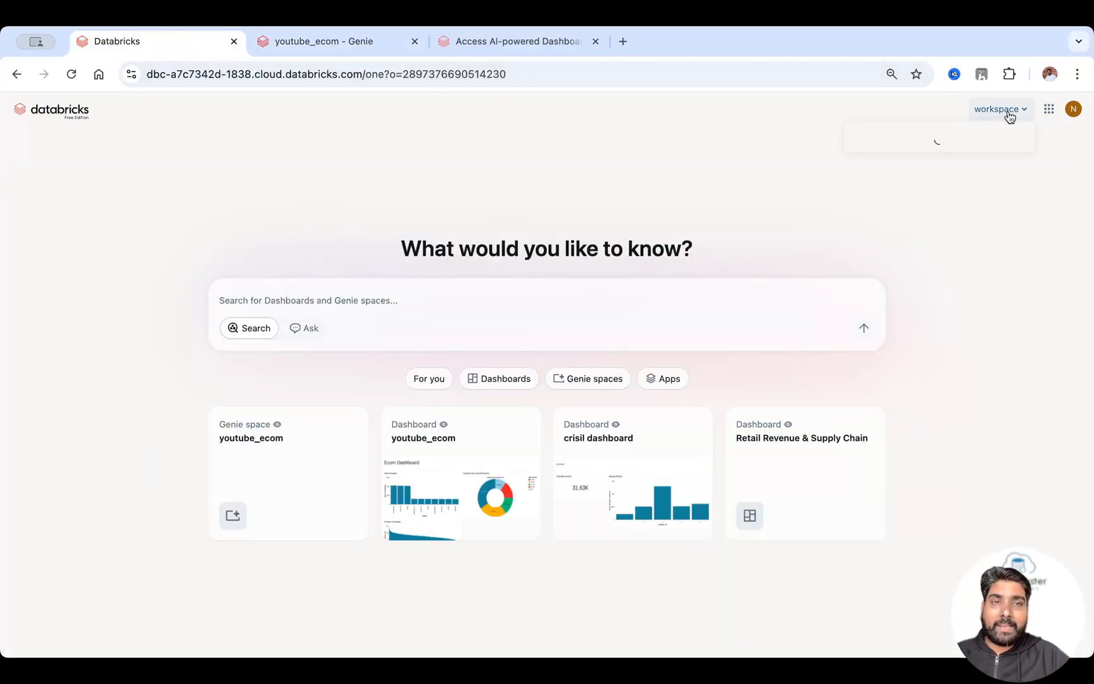
click(1000, 109)
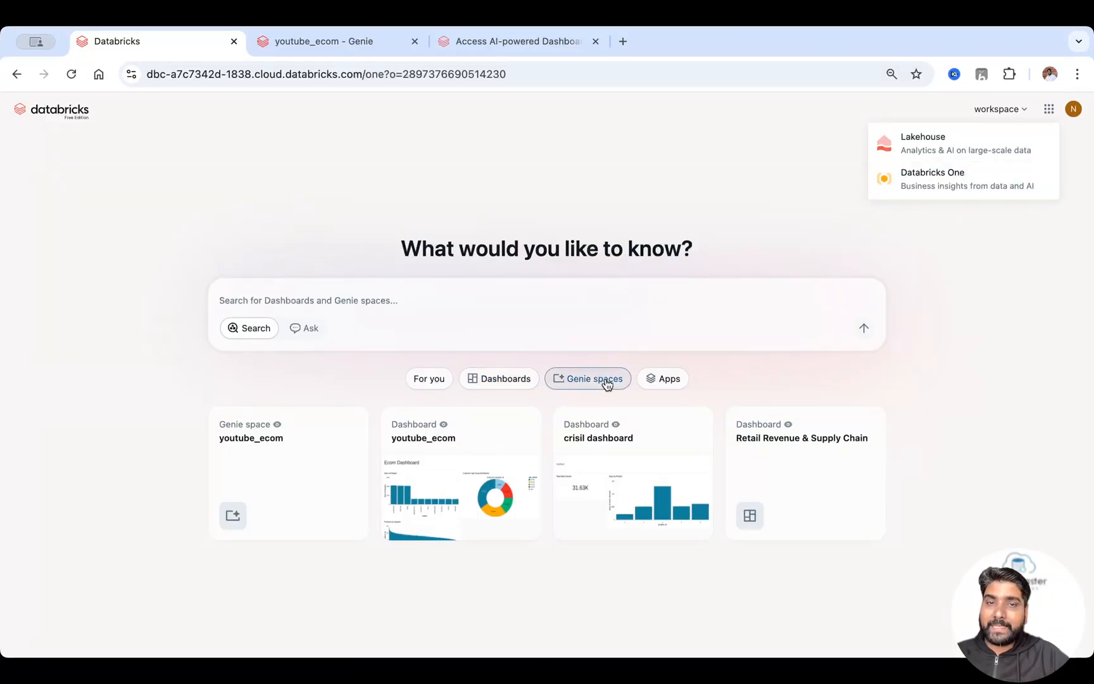
mouse_move(598, 387)
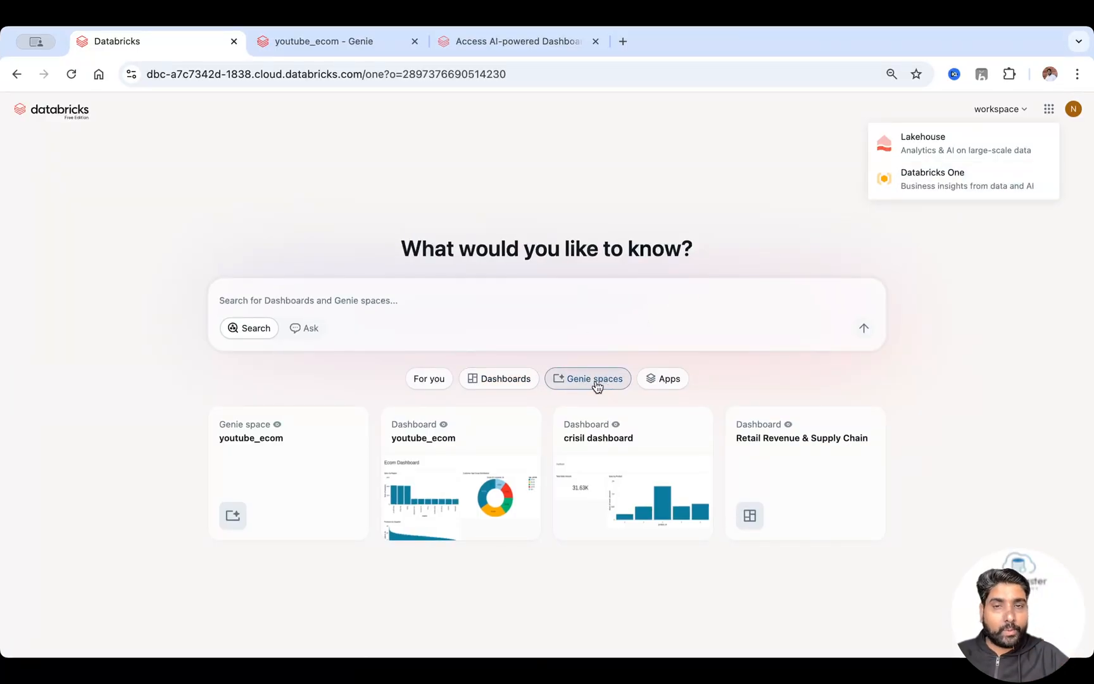
click(505, 379)
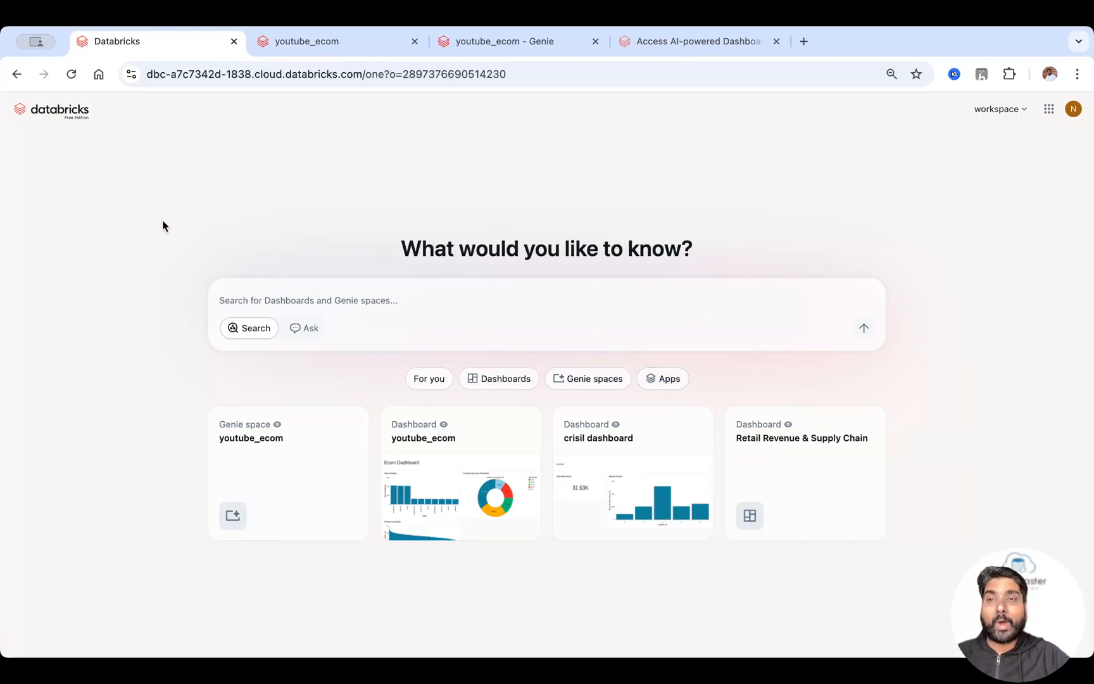
mouse_move(162, 228)
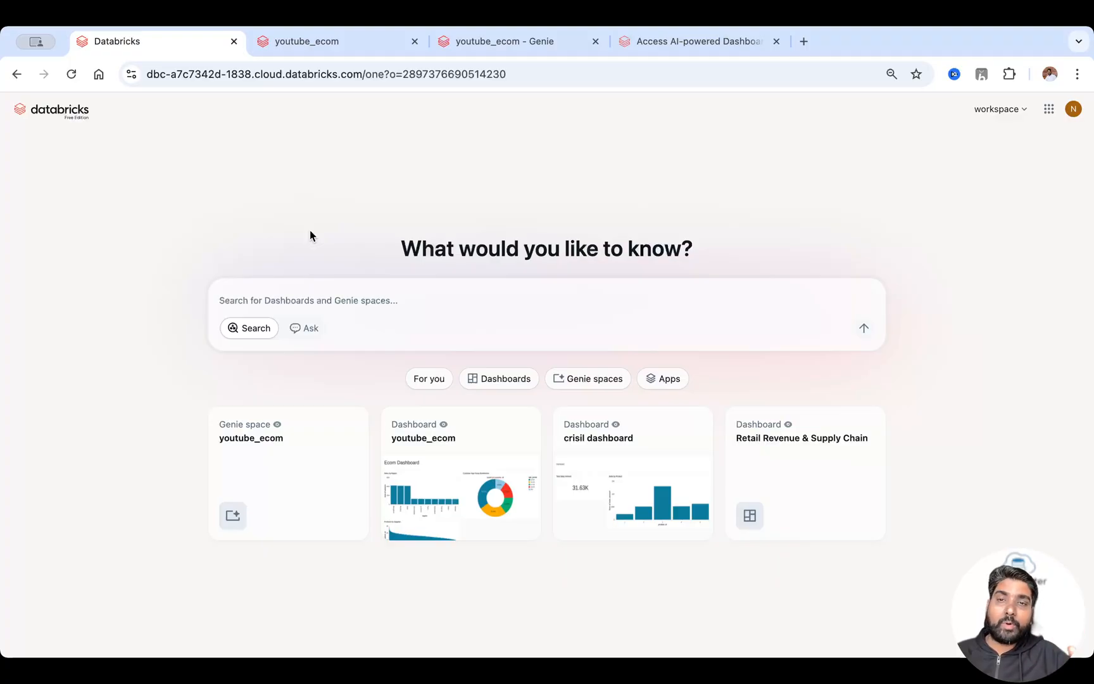
mouse_move(307, 237)
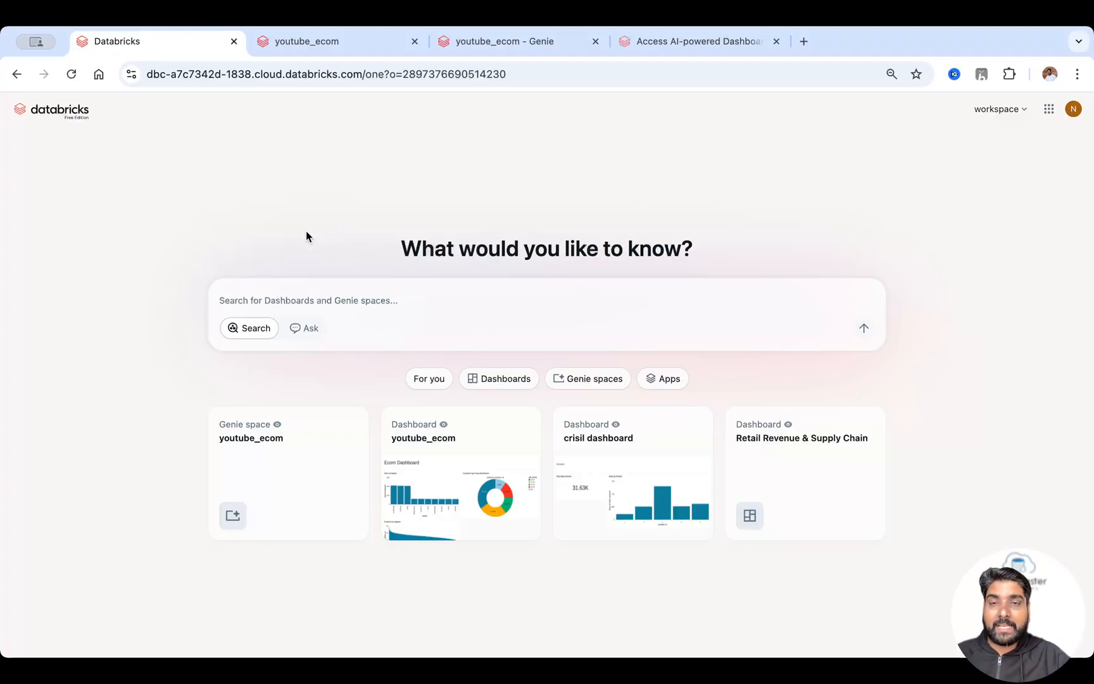
mouse_move(425, 353)
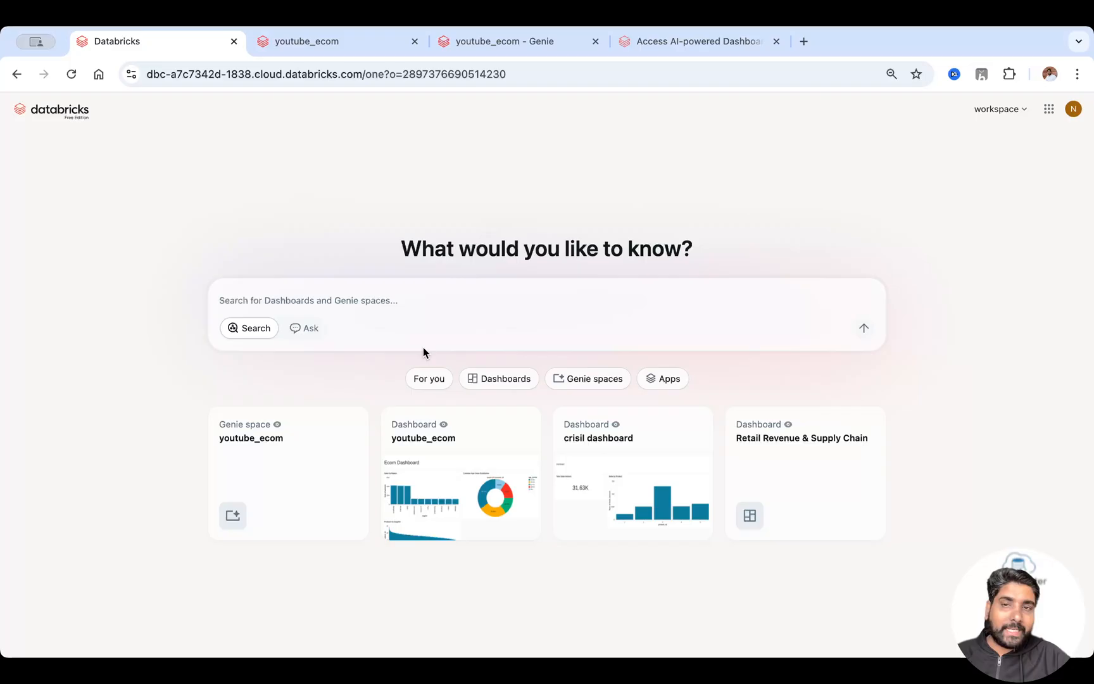